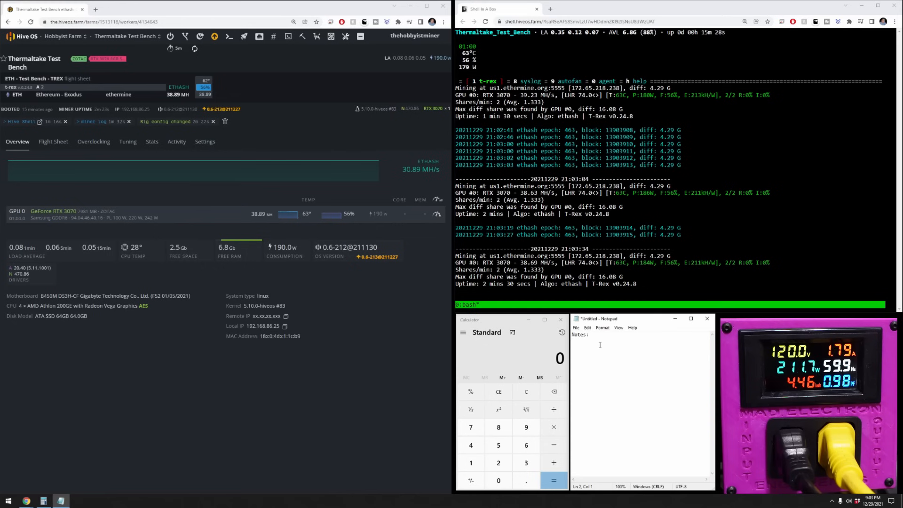
- Note the stock-OC Ethereum run header with Watts Total 225
{"action": "type", "text": "Mining Eth"}
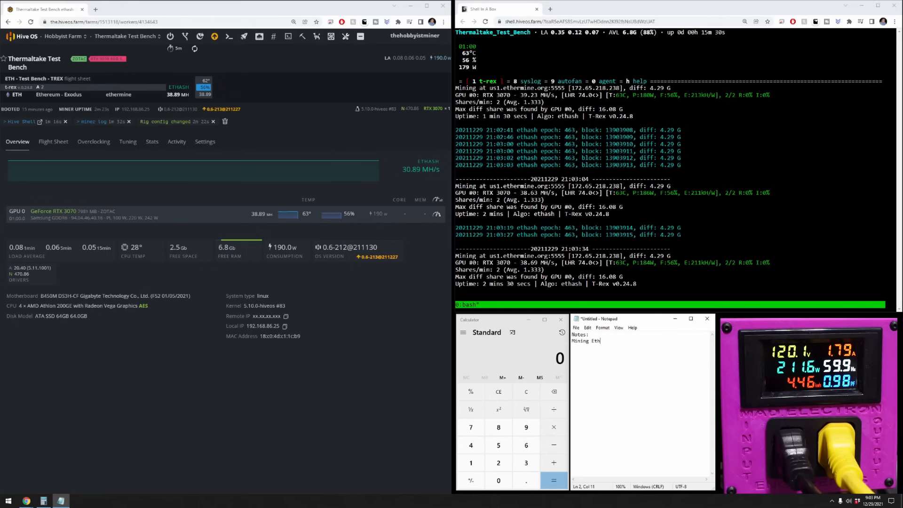
{"action": "type", "text": "Stock OC"}
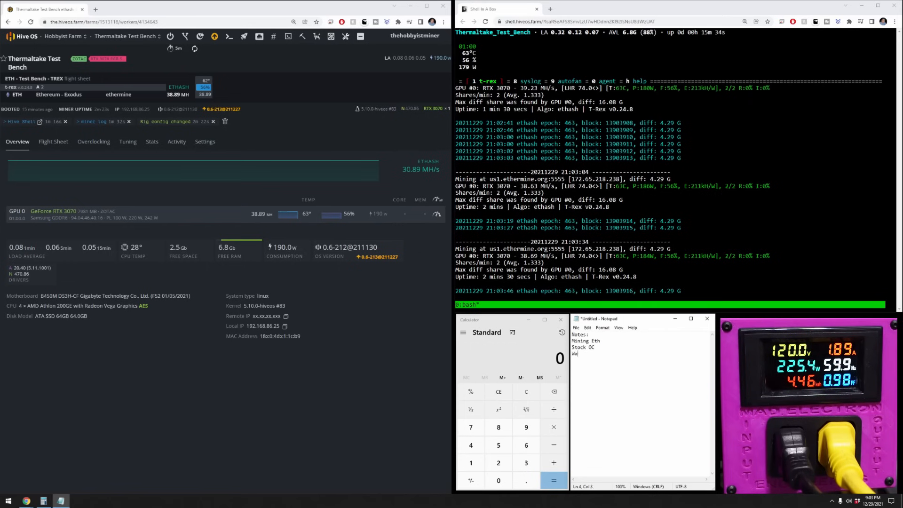
{"action": "type", "text": "Watts Total"}
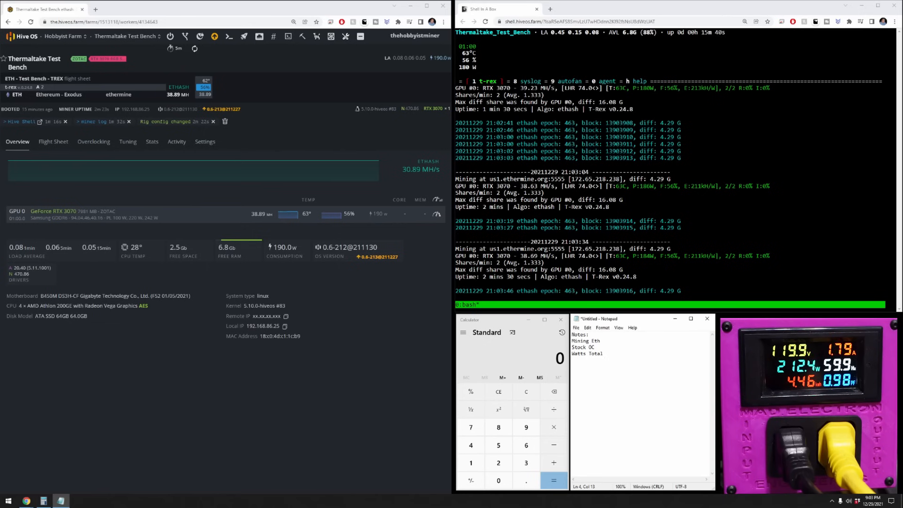
{"action": "type", "text": "225"}
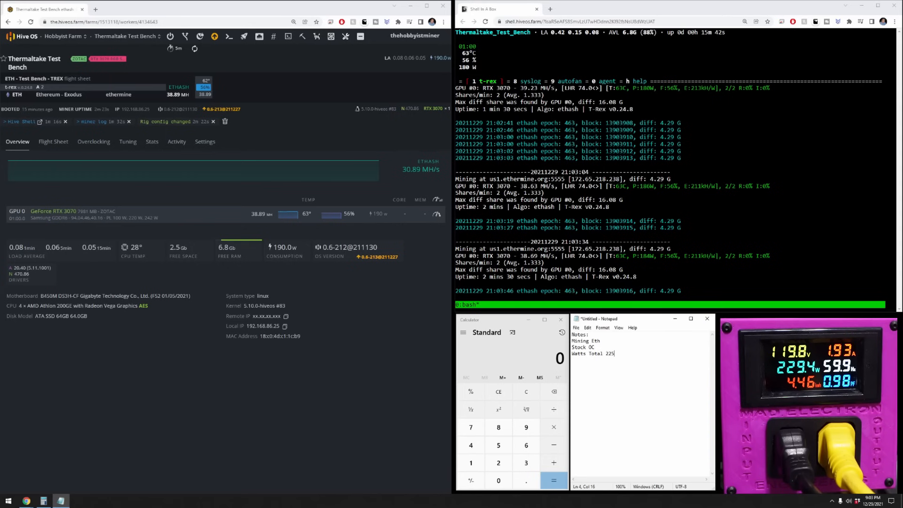
- Note minus 25 giving 200 Watts and the 38.89 Mhs hashrate
{"action": "key", "text": "enter"}
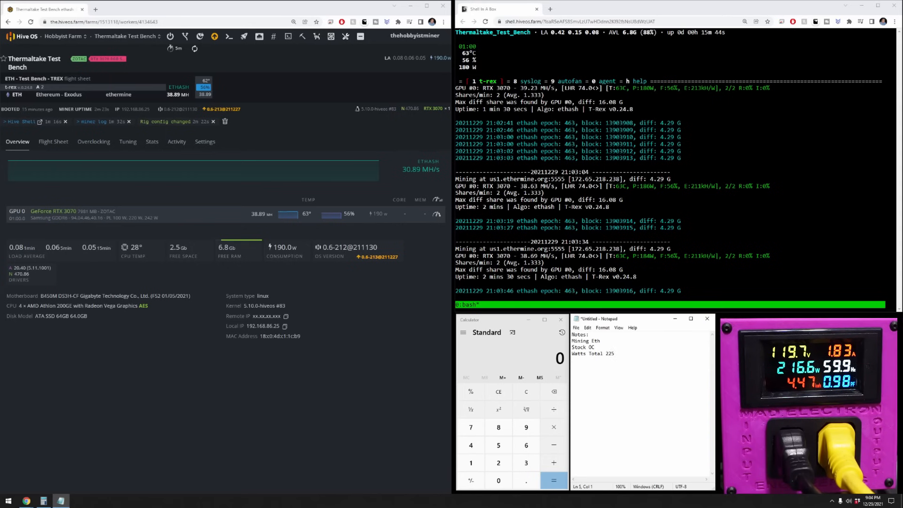
{"action": "type", "text": "25"}
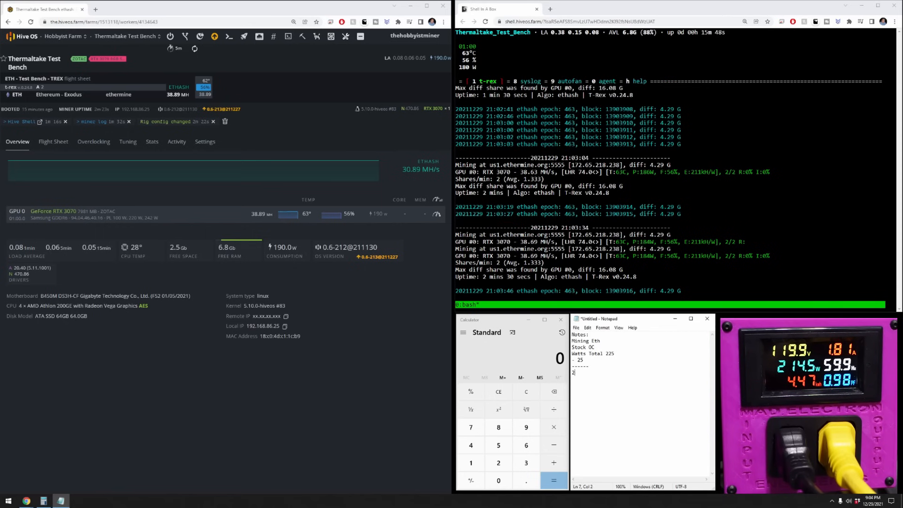
{"action": "type", "text": "00 Watts"}
{"action": "type", "text": "38.89"}
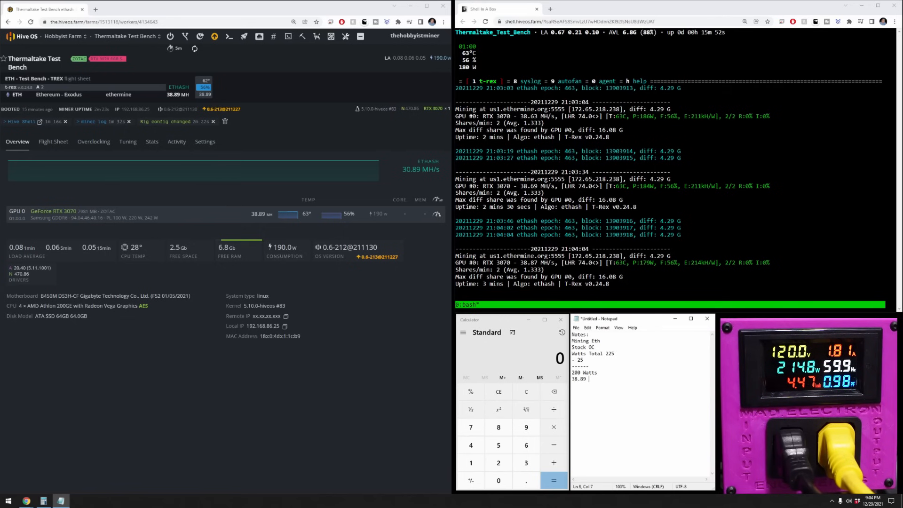
{"action": "type", "text": "Mhs"}
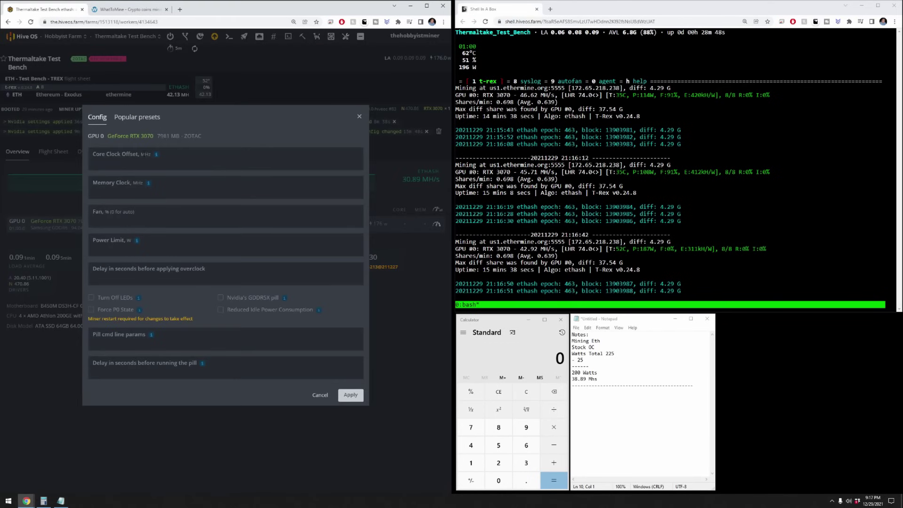
- Apply core -200, memory 2600, fan 100 and 120 W power limit to the RTX 3070
{"action": "left_click", "coordinate": [224, 160]}
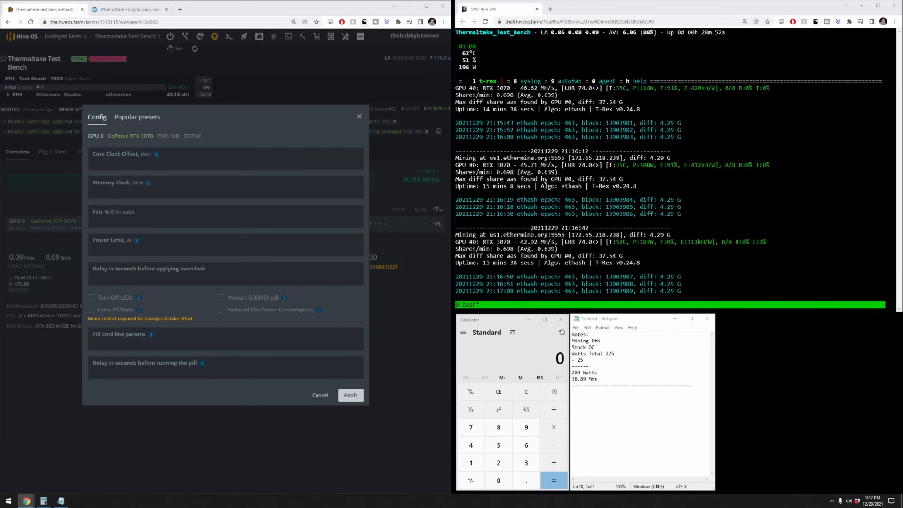
{"action": "type", "text": "-200"}
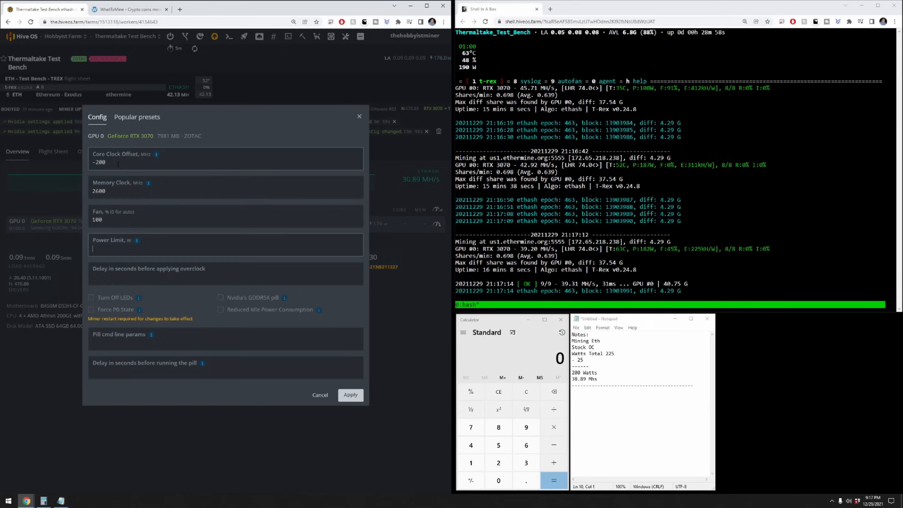
{"action": "type", "text": "120"}
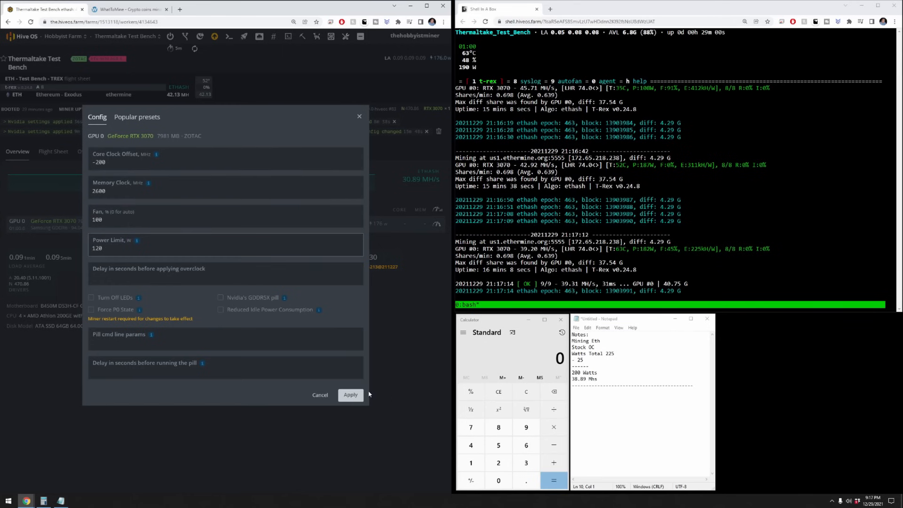
{"action": "left_click", "coordinate": [350, 394]}
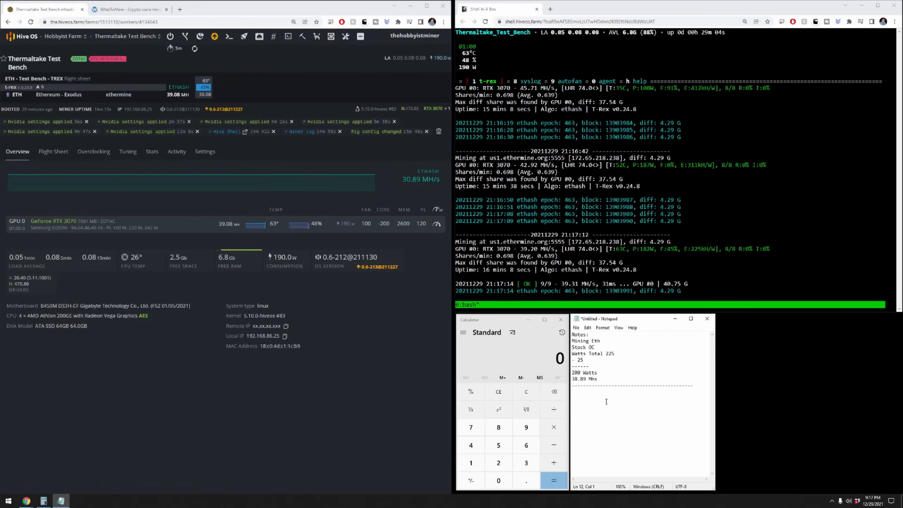
- Note the overclocked Eth run: Core -200, Mem 2600, PL 120, Watts Total
{"action": "type", "text": "Minin"}
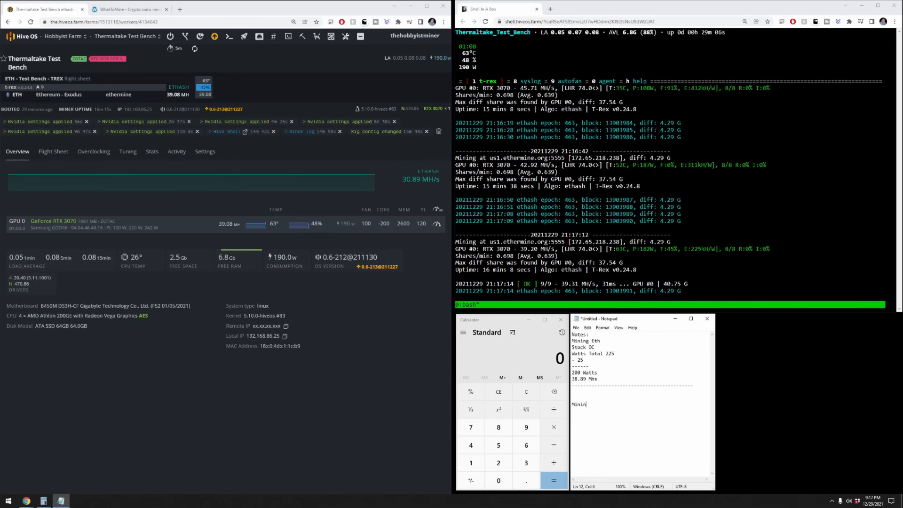
{"action": "type", "text": "g Eth"}
{"action": "type", "text": "O"}
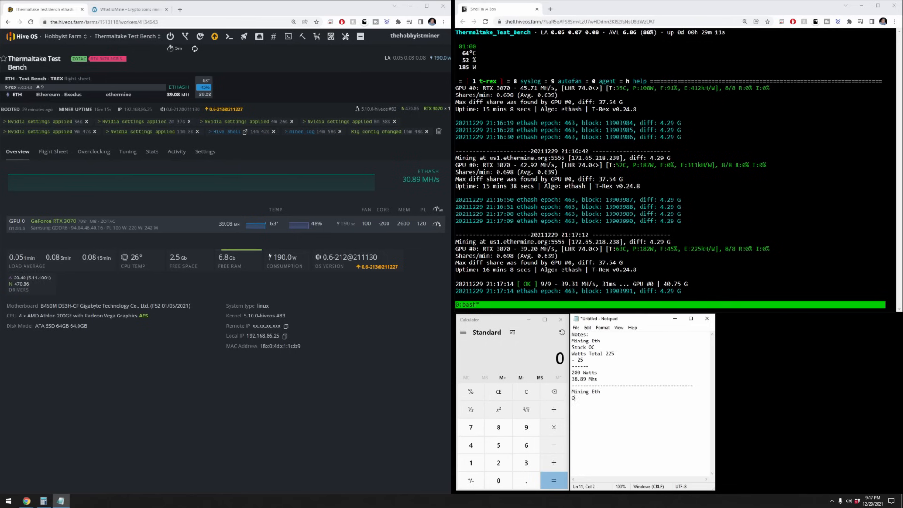
{"action": "type", "text": "Core -200"}
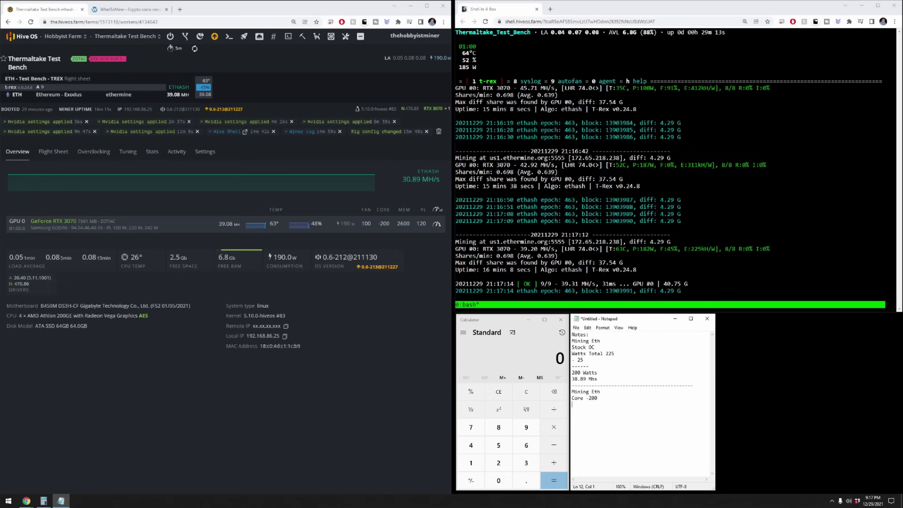
{"action": "type", "text": "Mem 2600"}
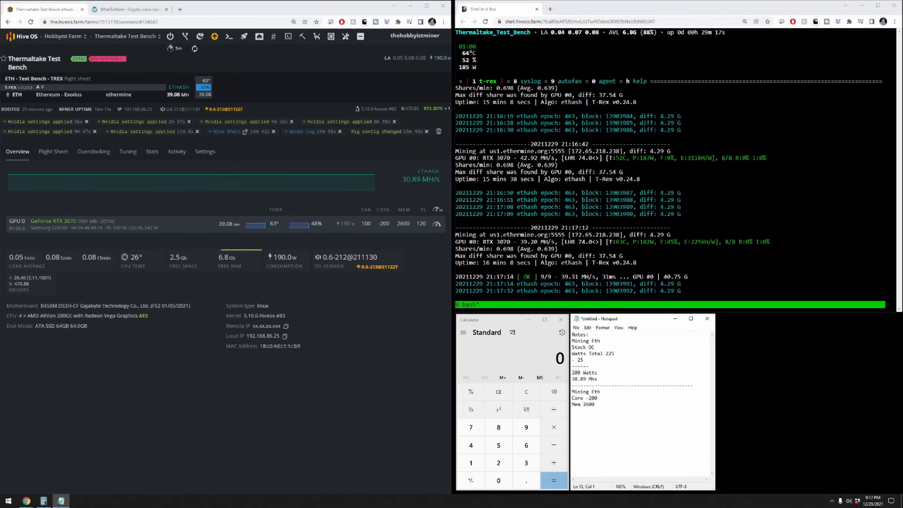
{"action": "type", "text": "PL 120"}
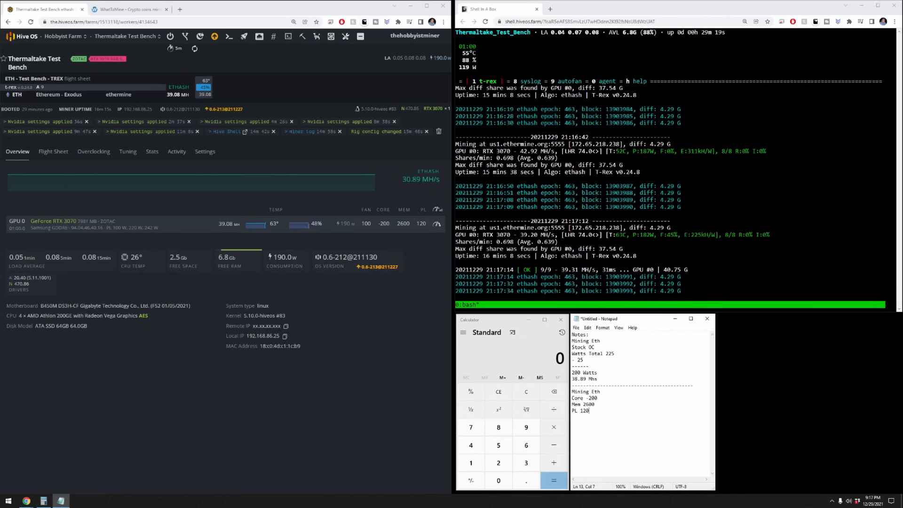
{"action": "type", "text": "Watts Total"}
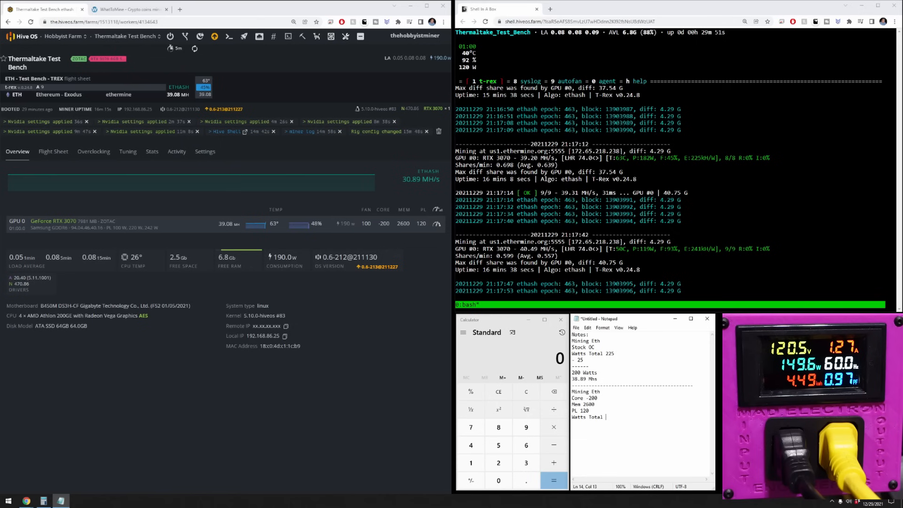
- Note 150 watts total, minus 25, giving 125 Watts
{"action": "type", "text": "1"}
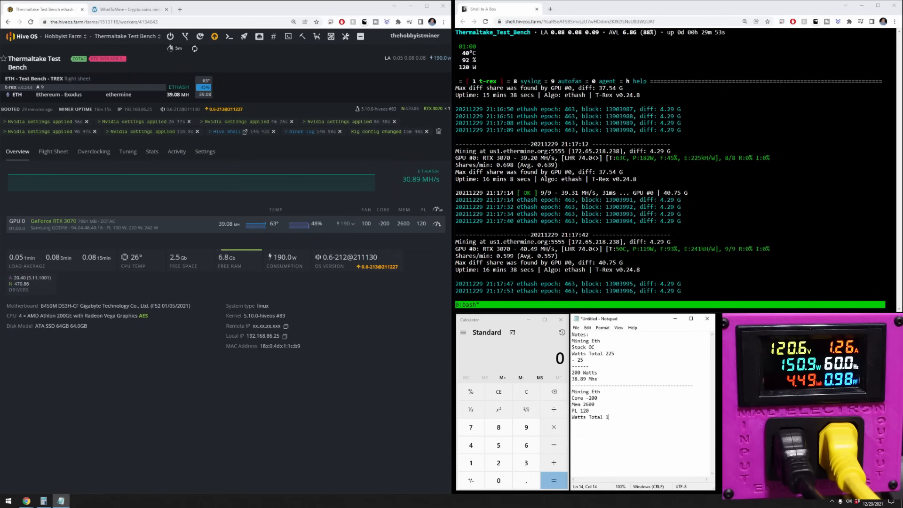
{"action": "type", "text": "50"}
{"action": "type", "text": "------"}
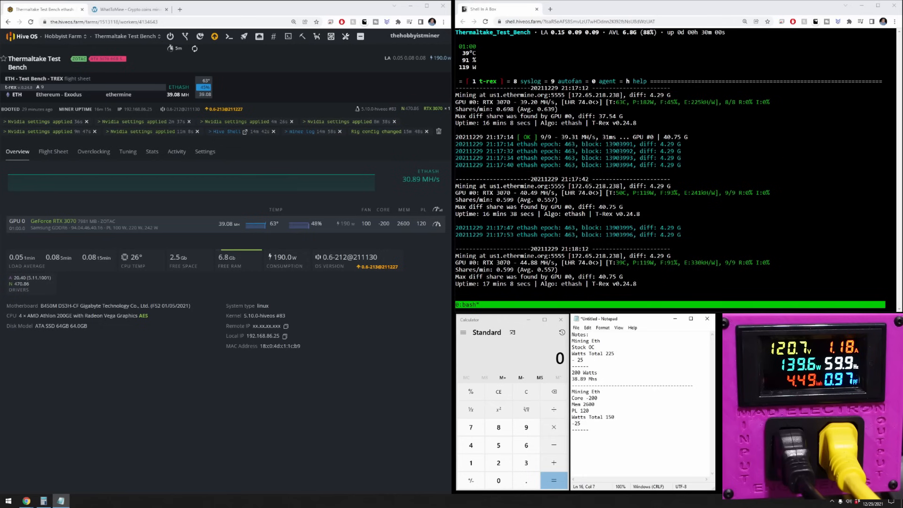
{"action": "type", "text": "125"}
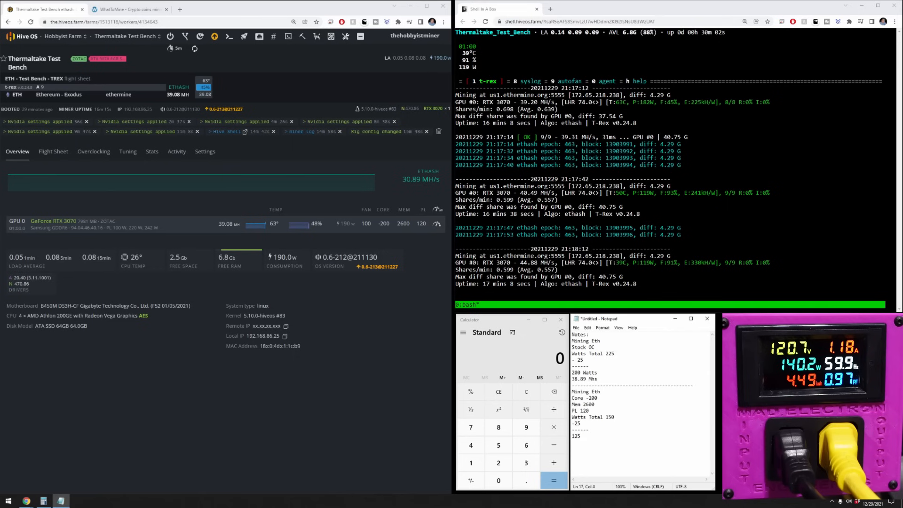
{"action": "type", "text": "Watts"}
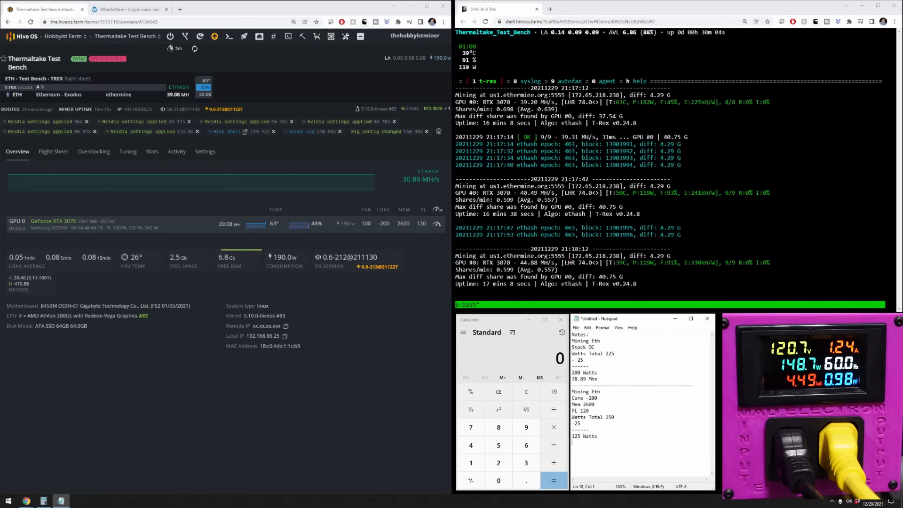
{"action": "left_click", "coordinate": [30, 22]}
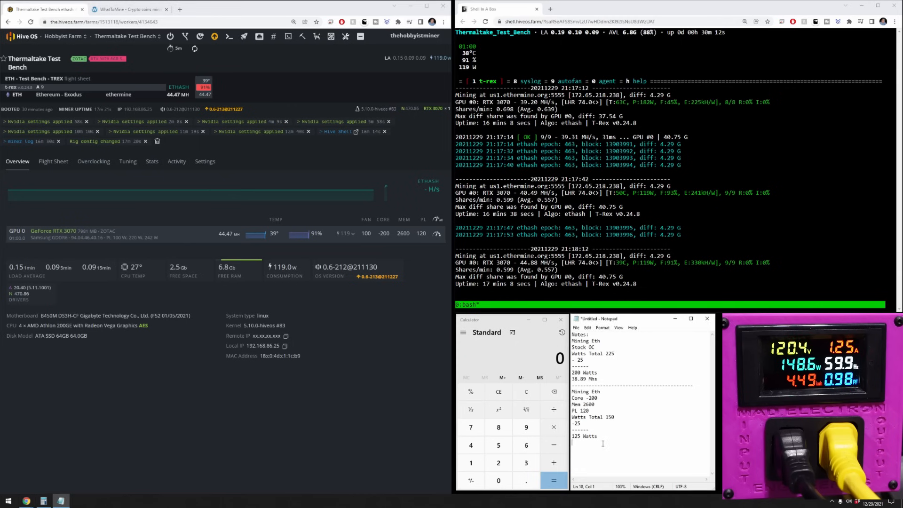
- Log the hashrate, then apply locked core 1100, memory 2400, 125 W power limit
{"action": "type", "text": "44."}
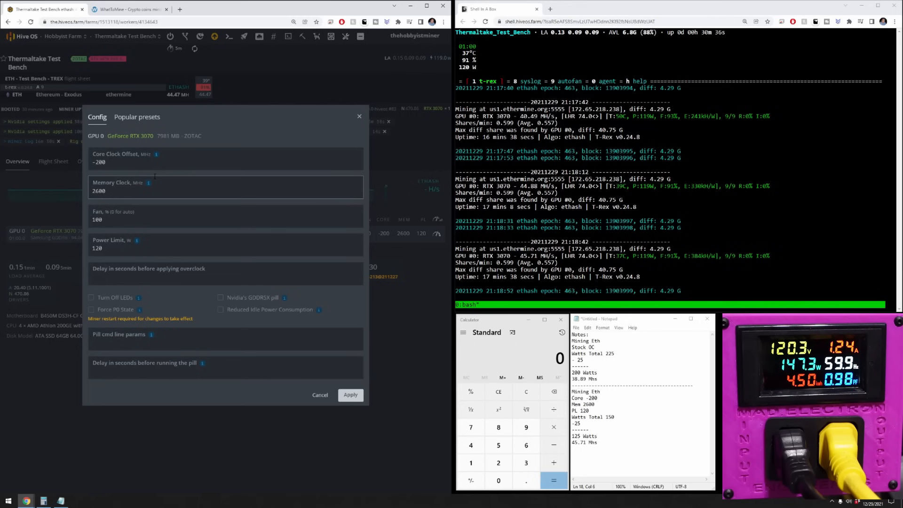
{"action": "left_click", "coordinate": [225, 161]}
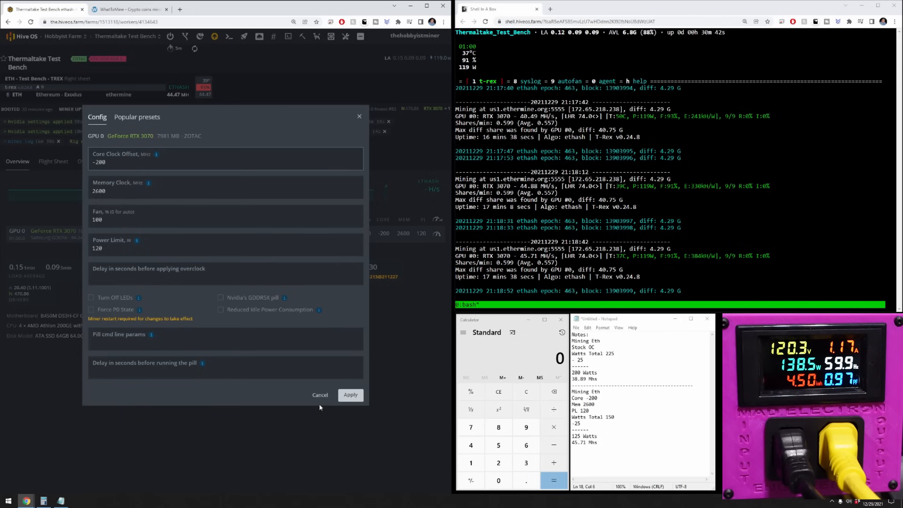
{"action": "triple_click", "coordinate": [115, 163]}
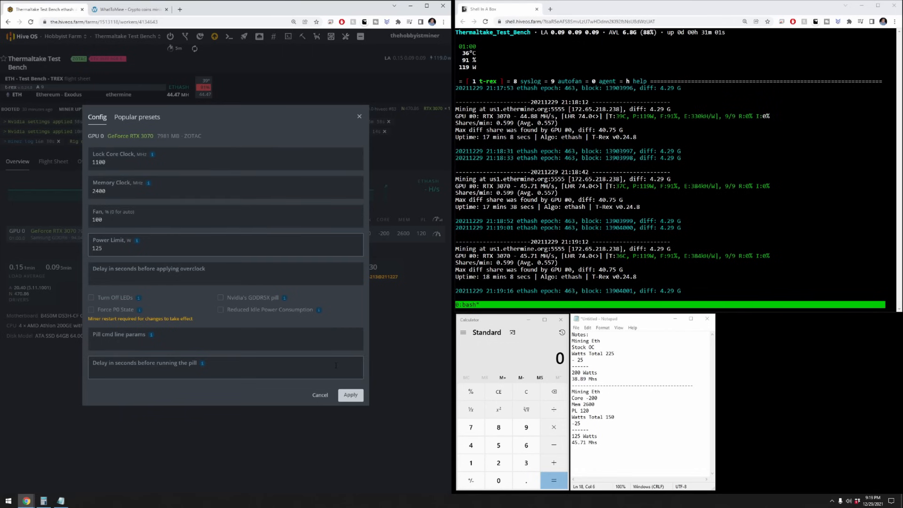
{"action": "left_click", "coordinate": [350, 394]}
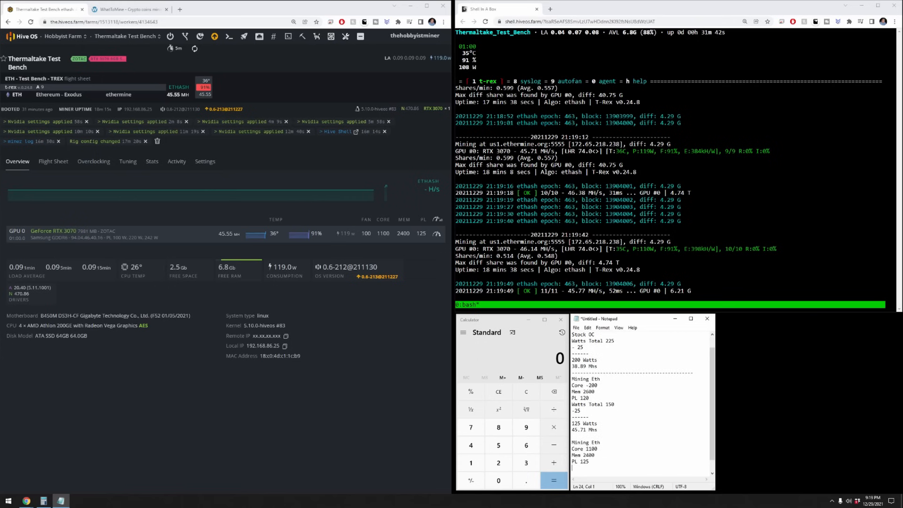
- Add a blank Watts Total line under the core 1100, mem 2400, PL 125 block
{"action": "type", "text": "Watts Total"}
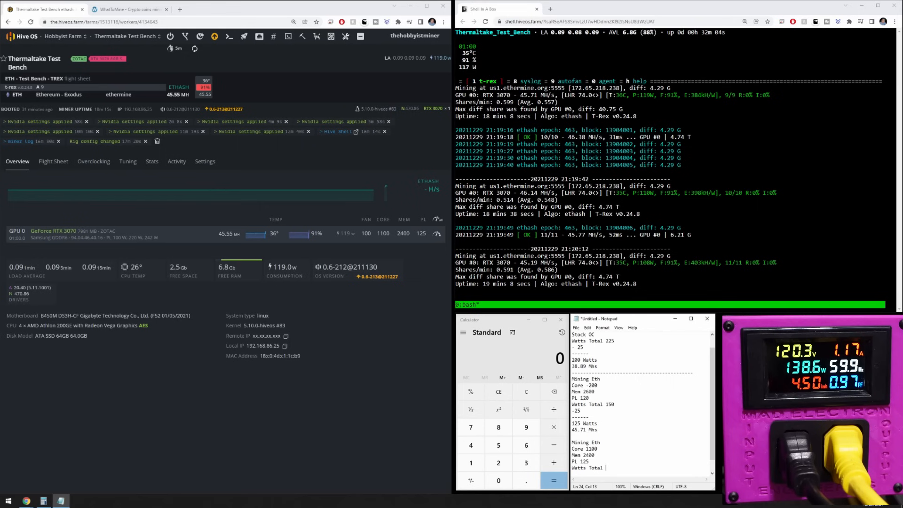
- Subtract 25 from 142 watts in Calculator, recording 117 Watts and 45.86 Mhs
{"action": "type", "text": "142"}
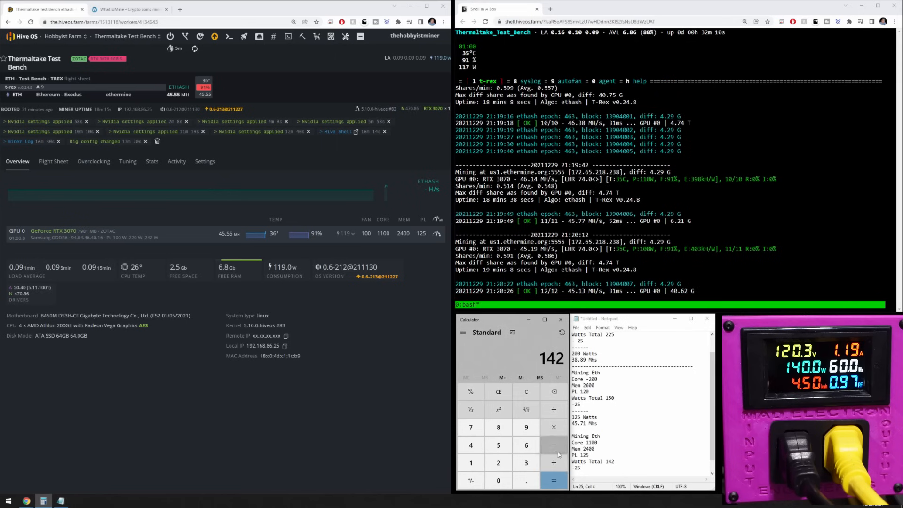
{"action": "left_click", "coordinate": [552, 480]}
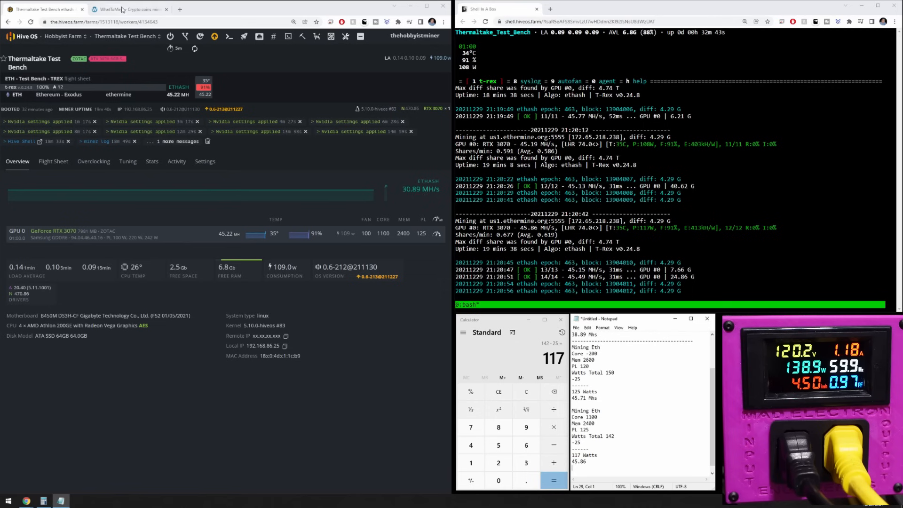
- Recalculate Ethash profitability for 45.86 MH/s at 117 W and review the results
{"action": "left_click", "coordinate": [130, 10]}
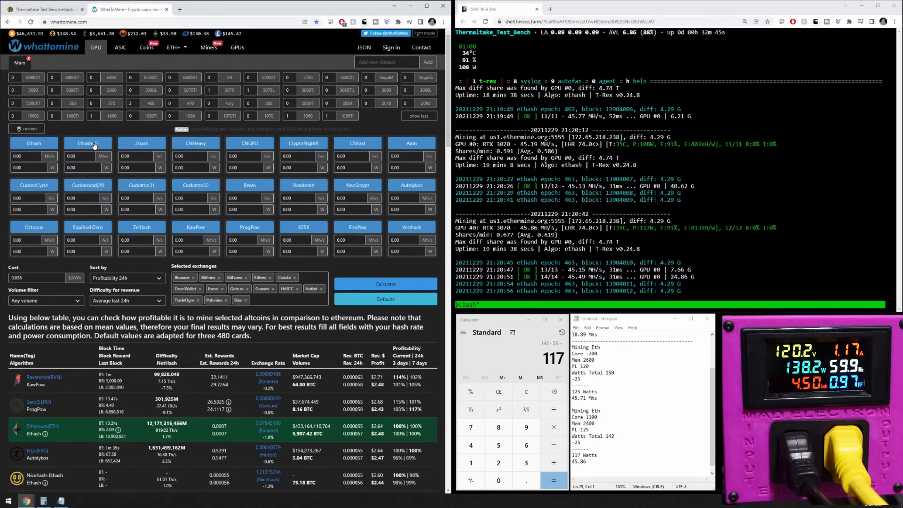
{"action": "mouse_move", "coordinate": [267, 91]}
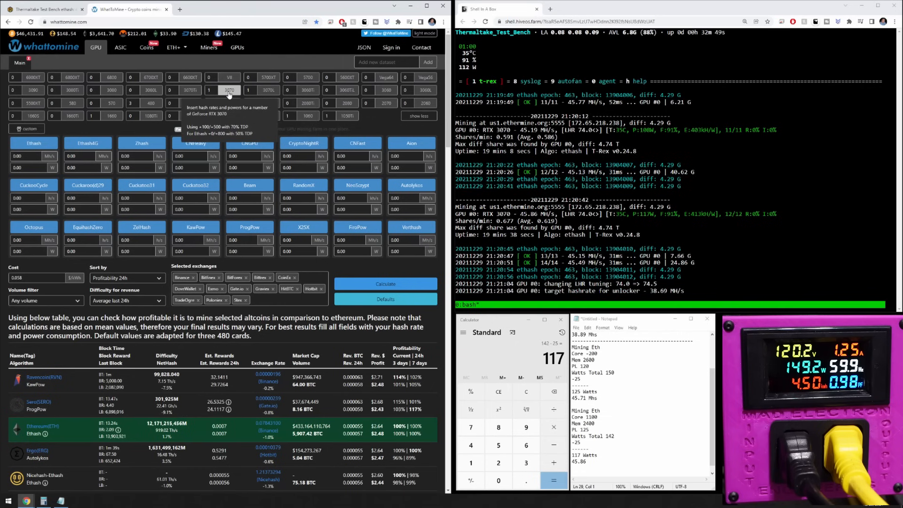
{"action": "mouse_move", "coordinate": [264, 91]}
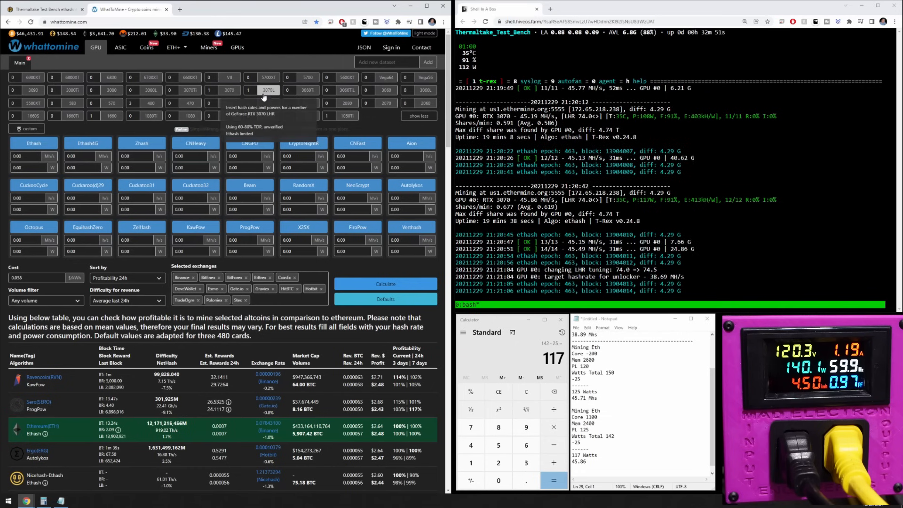
{"action": "left_click", "coordinate": [266, 90]}
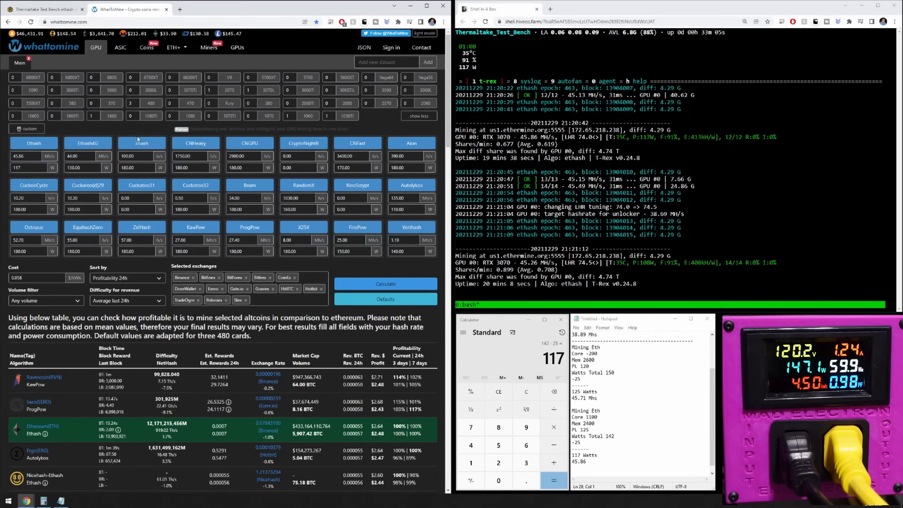
{"action": "left_click", "coordinate": [384, 283]}
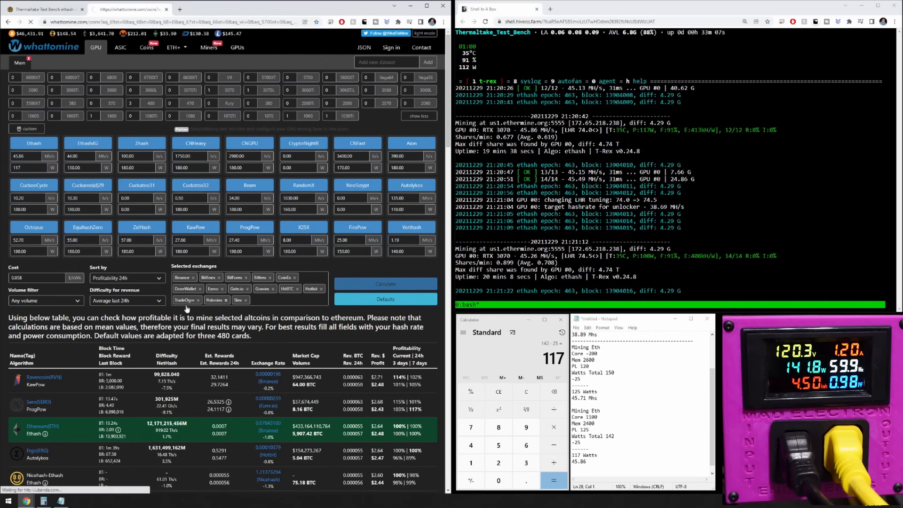
{"action": "left_click", "coordinate": [385, 262]}
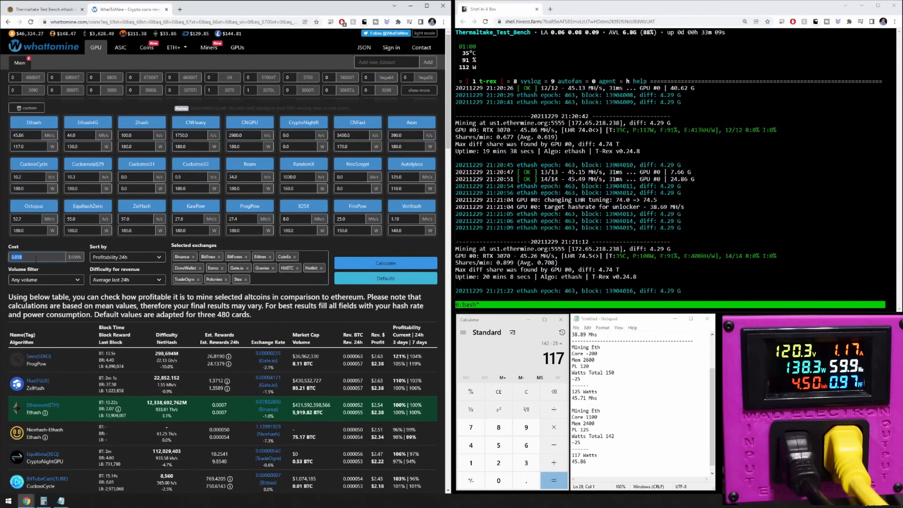
{"action": "scroll", "scroll_direction": "down", "scroll_amount": 3}
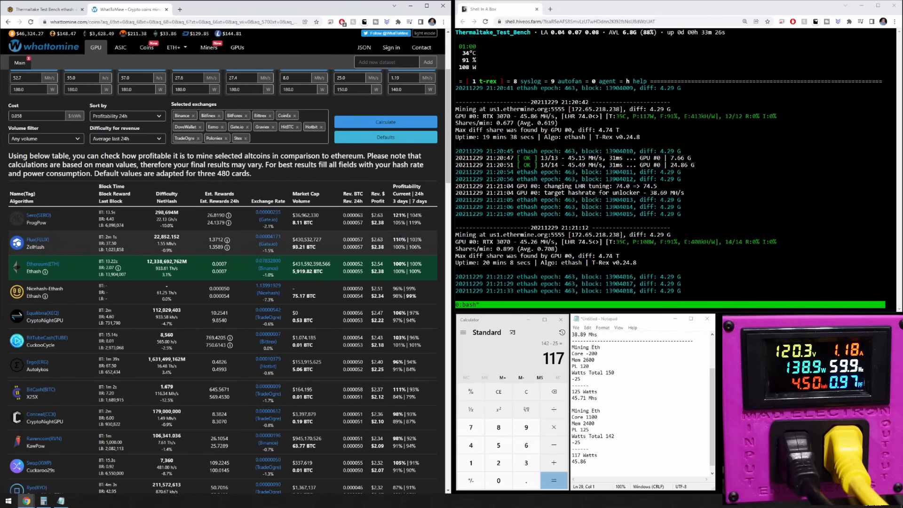
{"action": "scroll", "scroll_direction": "up", "scroll_amount": 3}
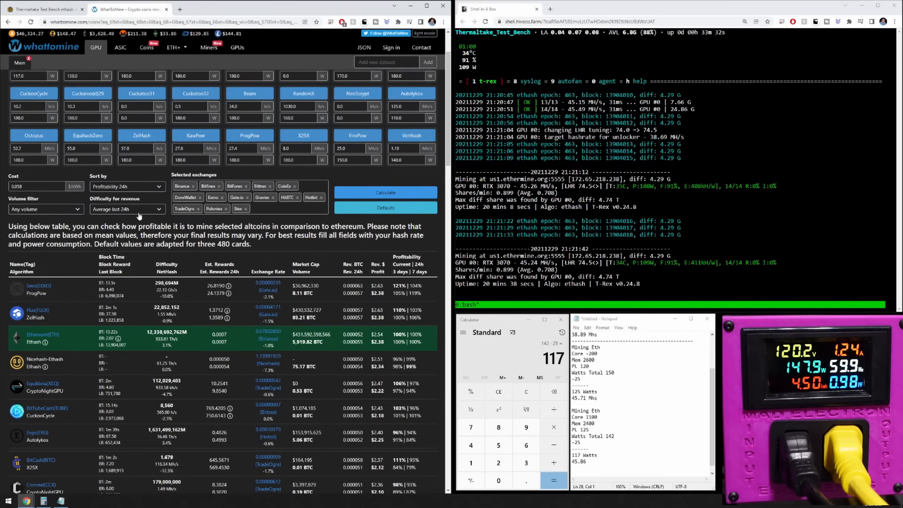
{"action": "scroll", "scroll_direction": "down", "scroll_amount": 3}
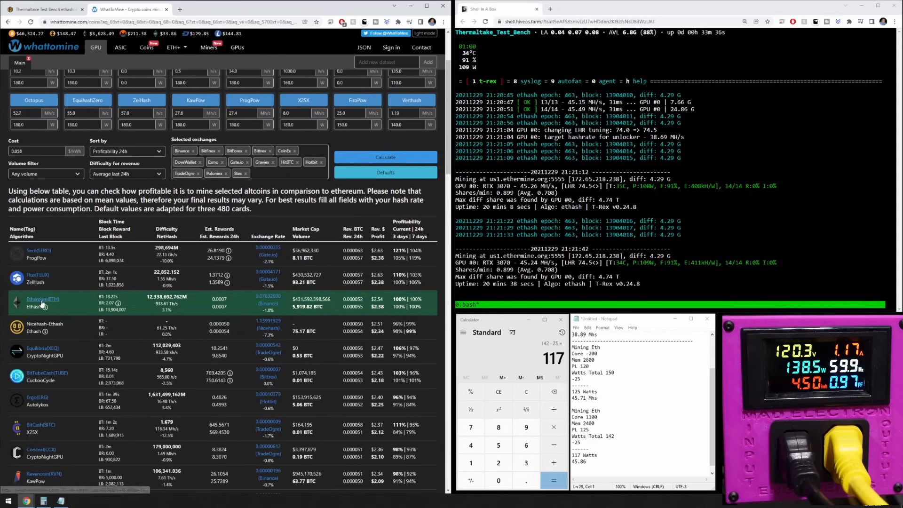
- Show Ethereum's detailed profit breakdown for 45.86 MH/s at 117 W
{"action": "left_click", "coordinate": [42, 299]}
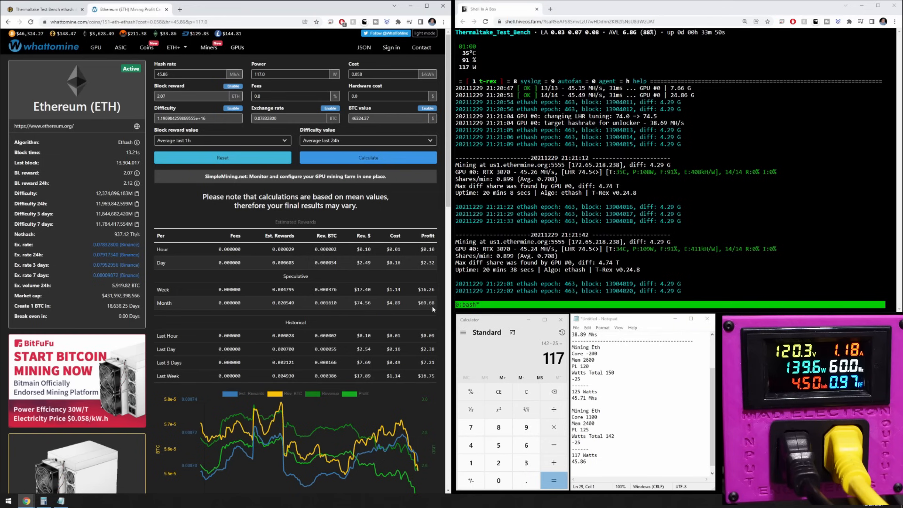
- Multiply the 2.32 daily Ethereum profit by 365 to get about 846.8 yearly
{"action": "left_click", "coordinate": [525, 391]}
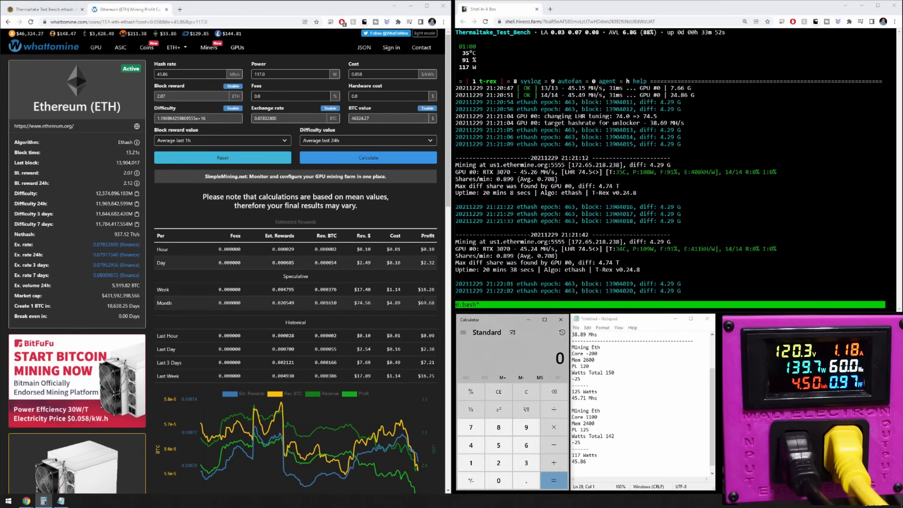
{"action": "left_click", "coordinate": [525, 463]}
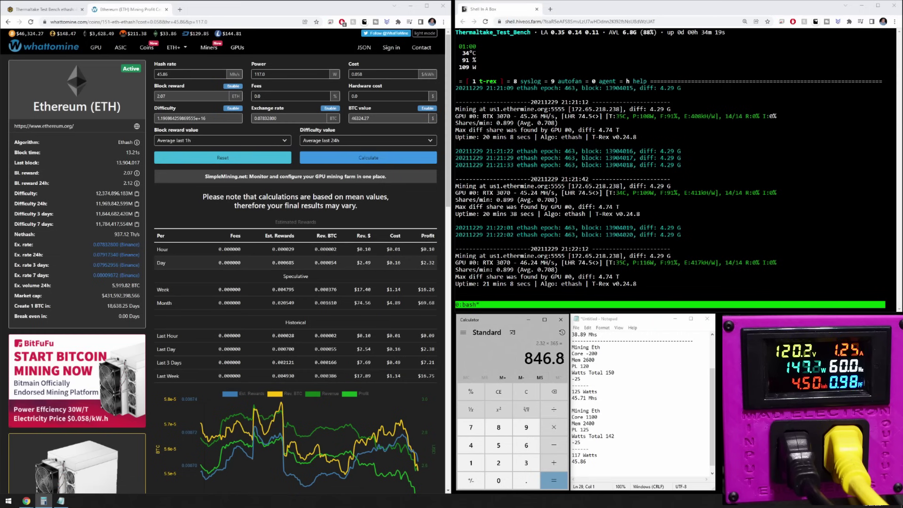
{"action": "mouse_move", "coordinate": [180, 11]}
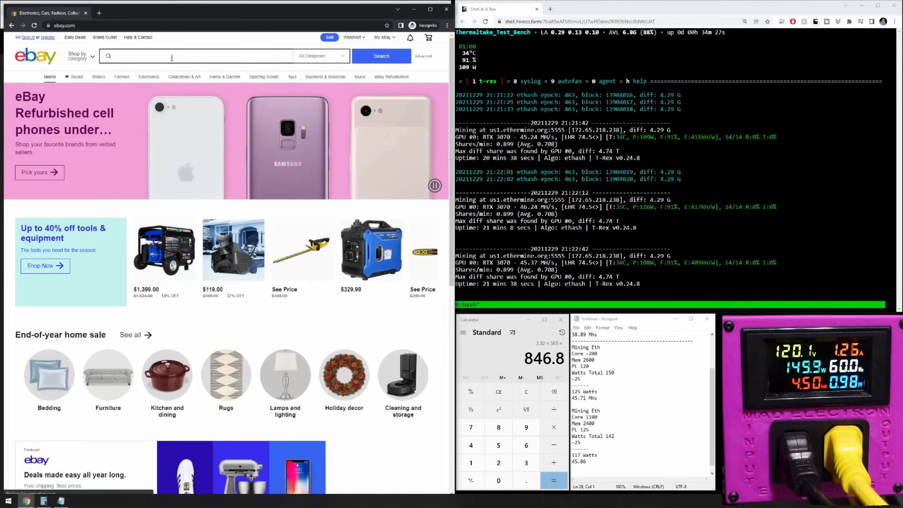
- Search eBay sold listings for the ZOTAC RTX 3070 Twin Edge OC and browse prices
{"action": "type", "text": "Zd"}
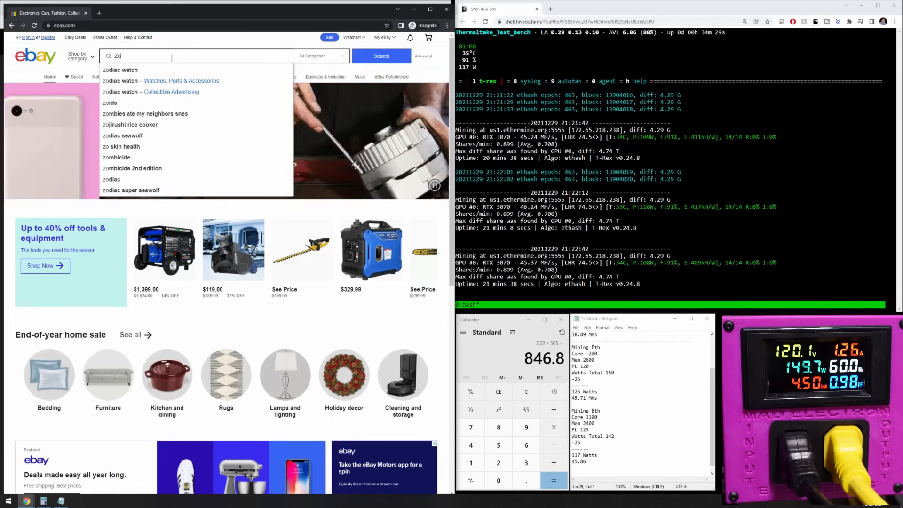
{"action": "type", "text": "otac 30"}
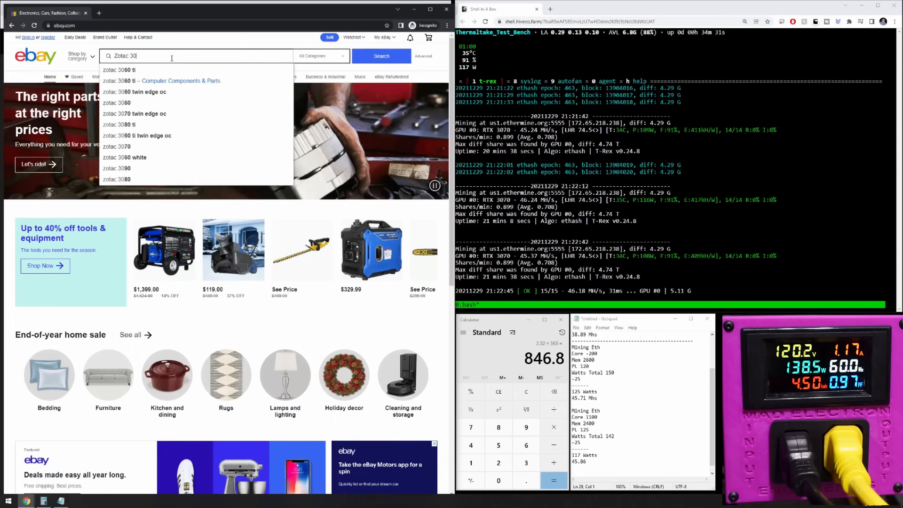
{"action": "left_click", "coordinate": [134, 114]}
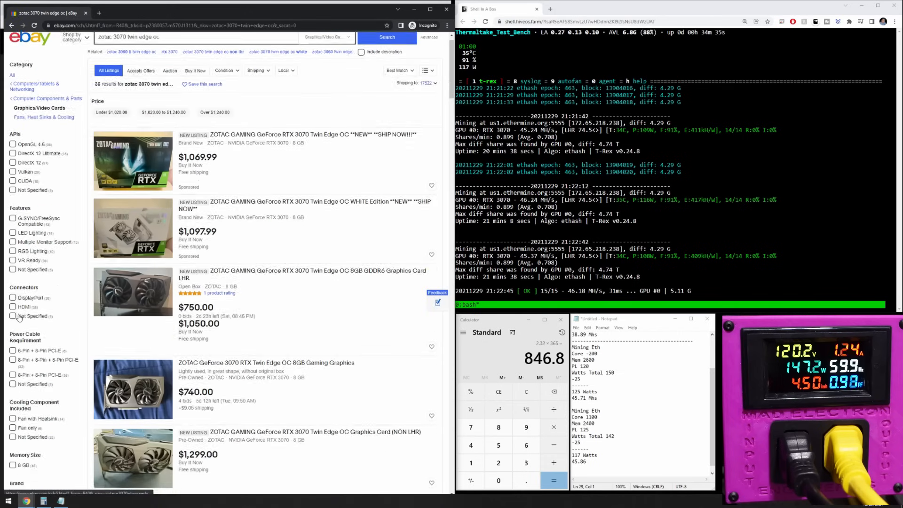
{"action": "scroll", "scroll_direction": "down", "scroll_amount": 3}
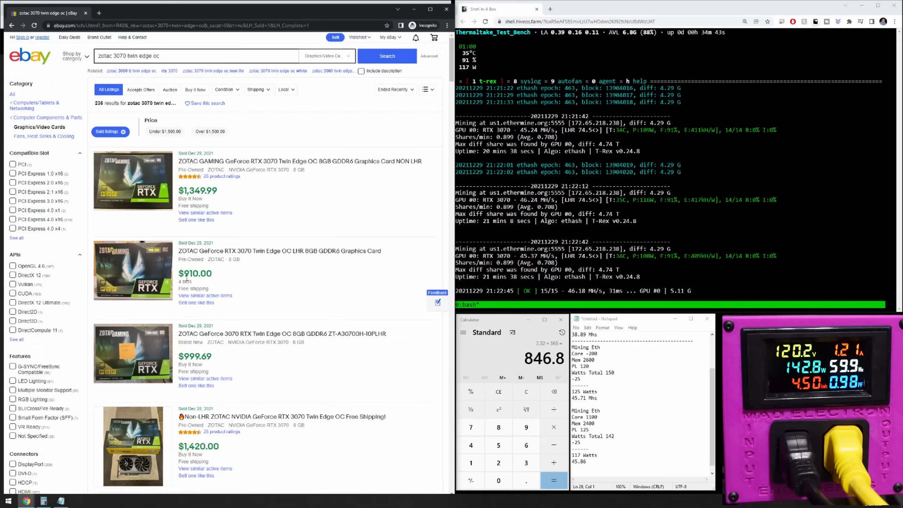
{"action": "scroll", "scroll_direction": "down", "scroll_amount": 3}
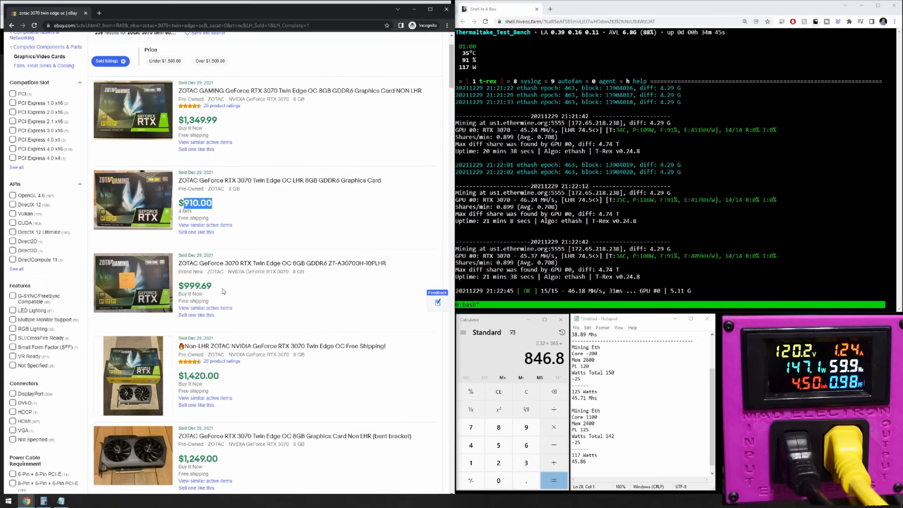
{"action": "scroll", "scroll_direction": "down", "scroll_amount": 3}
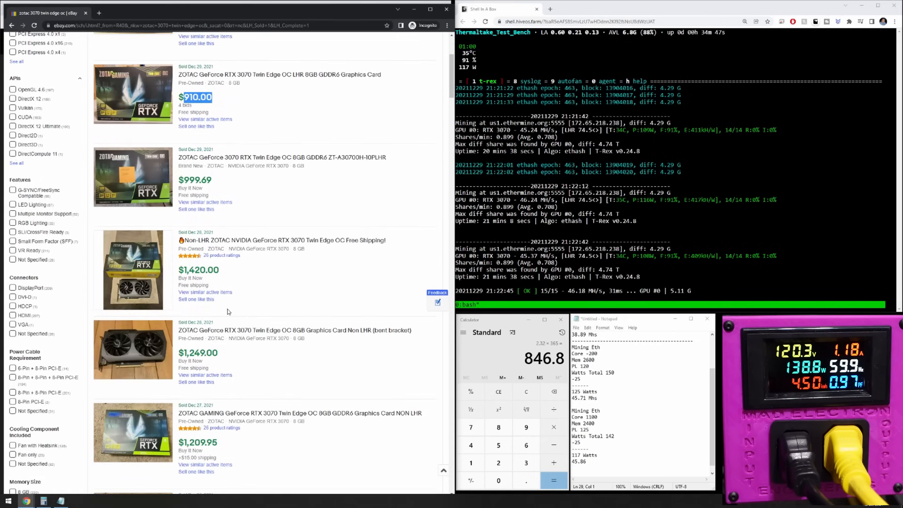
- Refine to the White edition and review sold prices around $990 to $1,200
{"action": "left_click", "coordinate": [196, 55]}
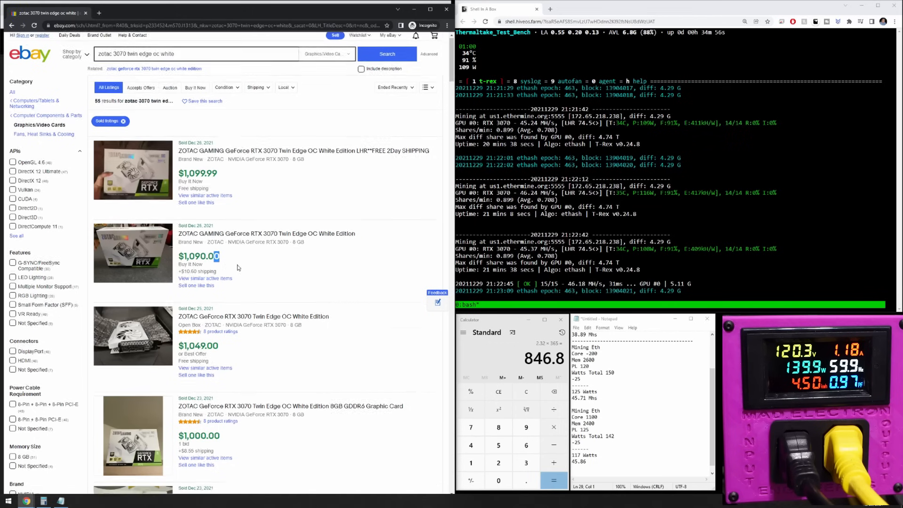
{"action": "scroll", "scroll_direction": "down", "scroll_amount": 3}
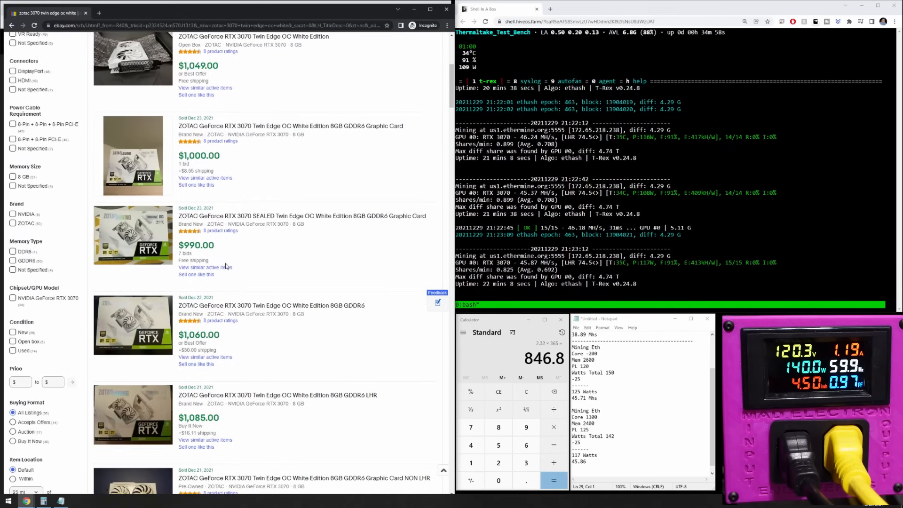
{"action": "scroll", "scroll_direction": "down", "scroll_amount": 3}
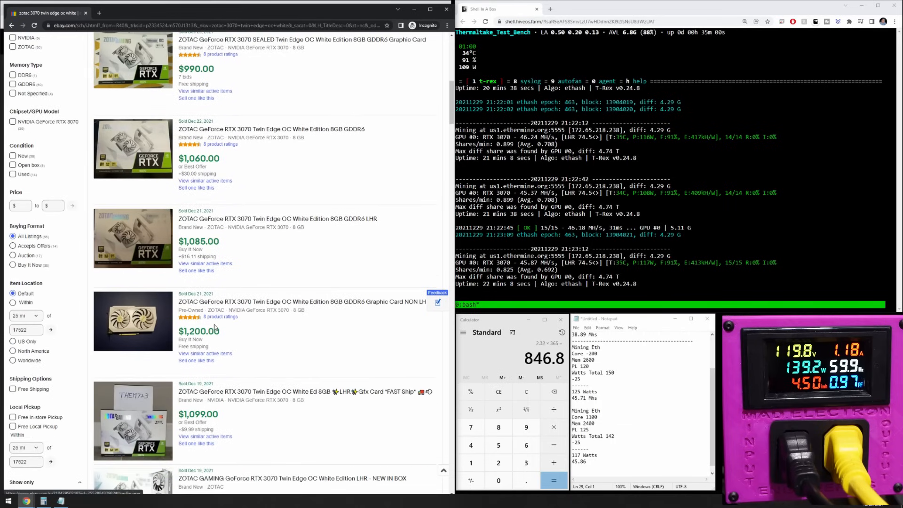
{"action": "scroll", "scroll_direction": "down", "scroll_amount": 3}
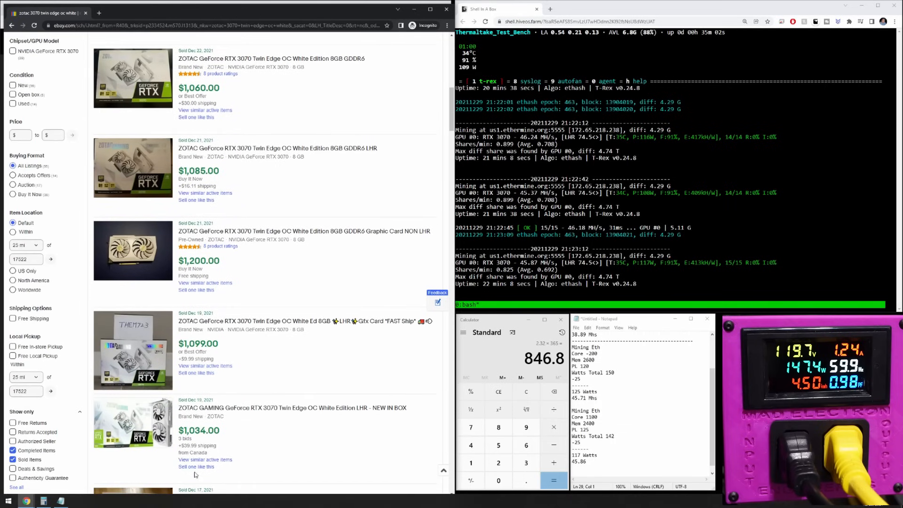
{"action": "scroll", "scroll_direction": "up", "scroll_amount": 3}
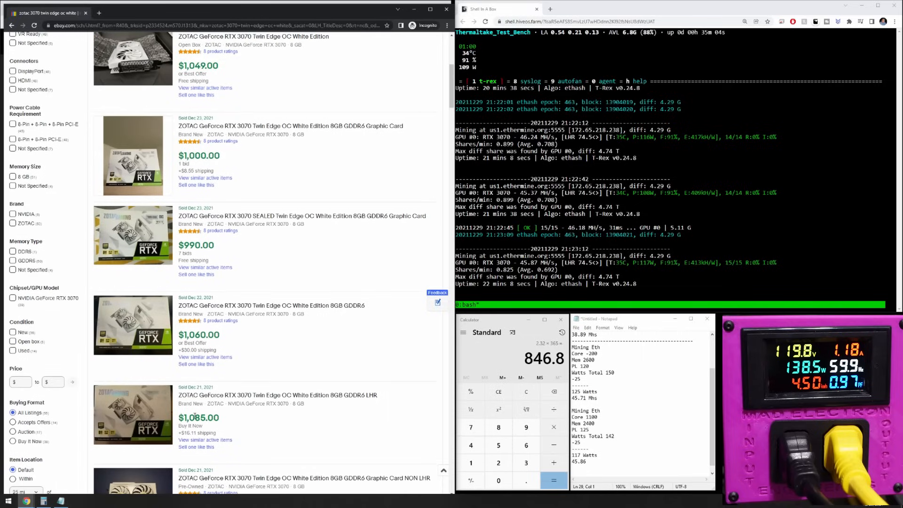
{"action": "scroll", "scroll_direction": "up", "scroll_amount": 3}
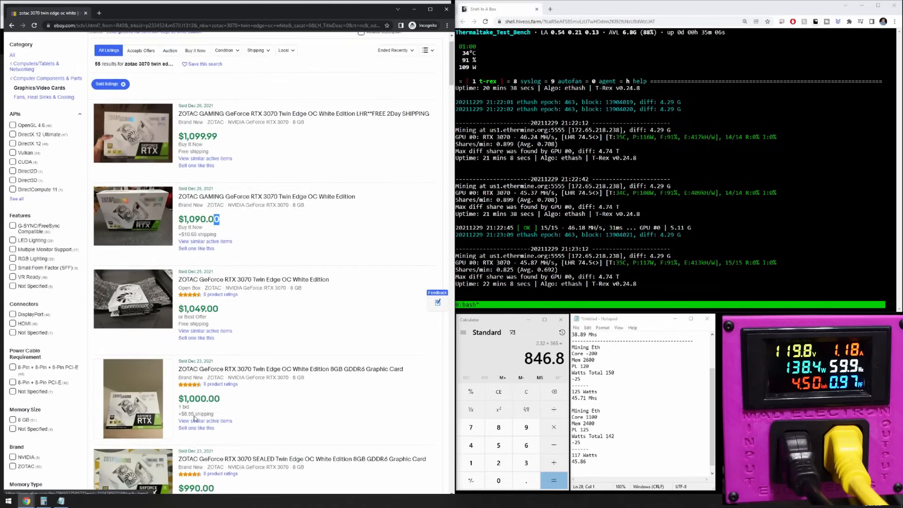
{"action": "scroll", "scroll_direction": "down", "scroll_amount": 3}
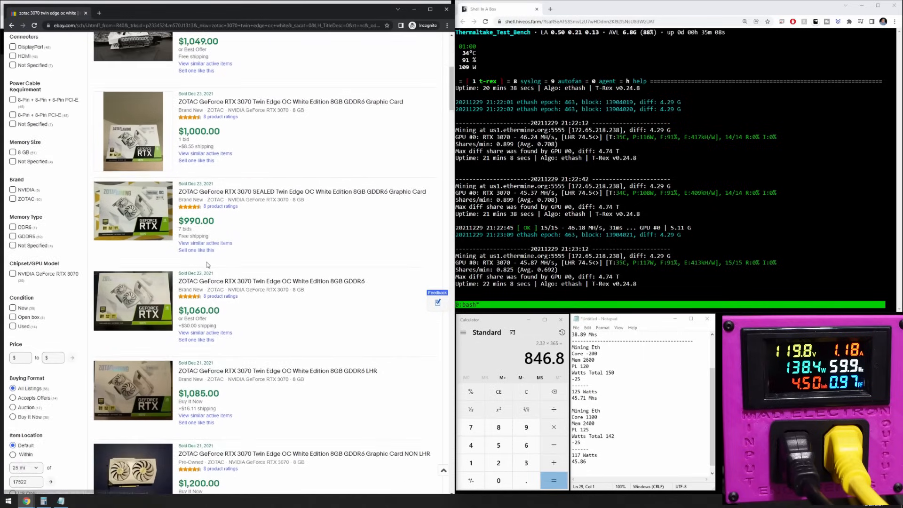
{"action": "scroll", "scroll_direction": "up", "scroll_amount": 3}
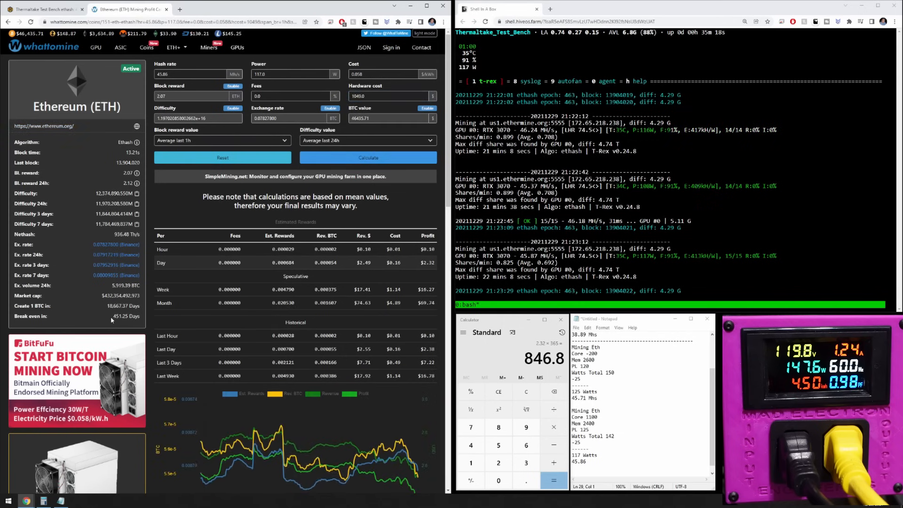
- Note the Ethereum break-even of 451.25 days at $1,049, then switch to the other browser window
{"action": "double_click", "coordinate": [114, 316]}
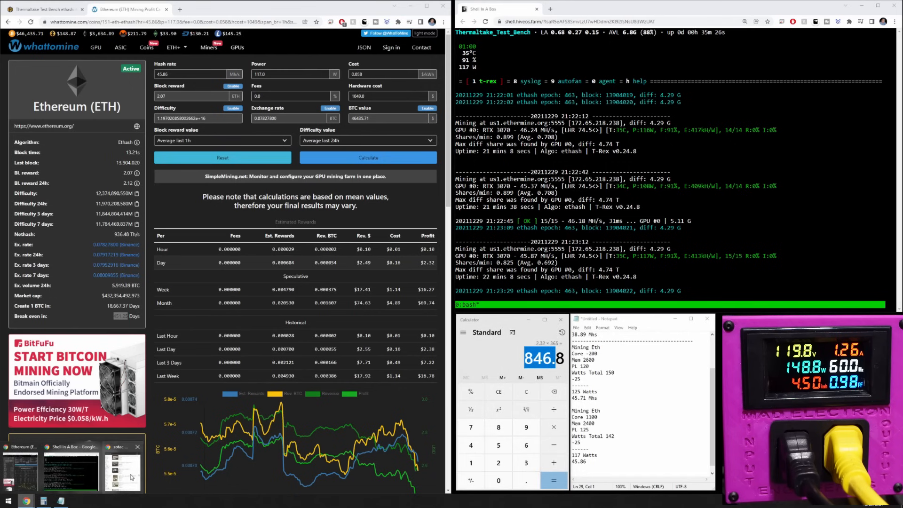
{"action": "left_click", "coordinate": [121, 469]}
{"action": "type", "text": "Zotac"}
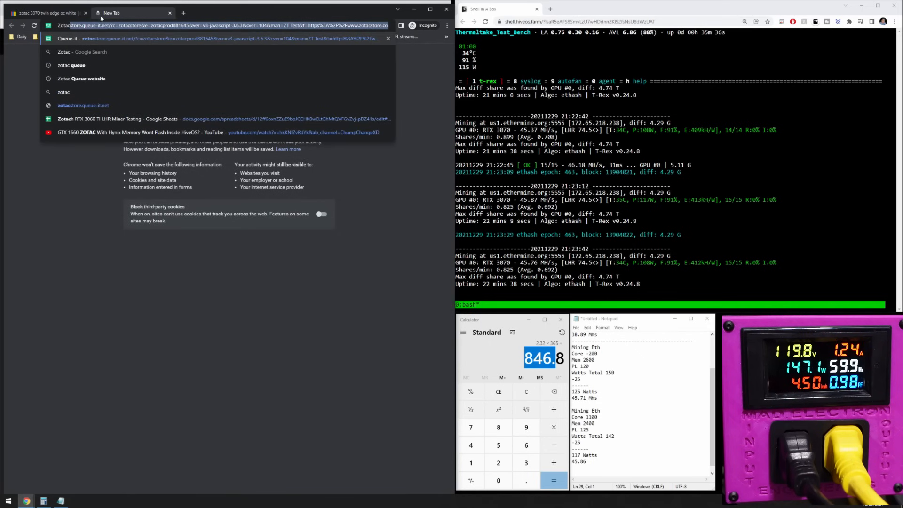
- Reach zotacstore.com from a Google search and search the store for 3070 cards
{"action": "left_click", "coordinate": [84, 51]}
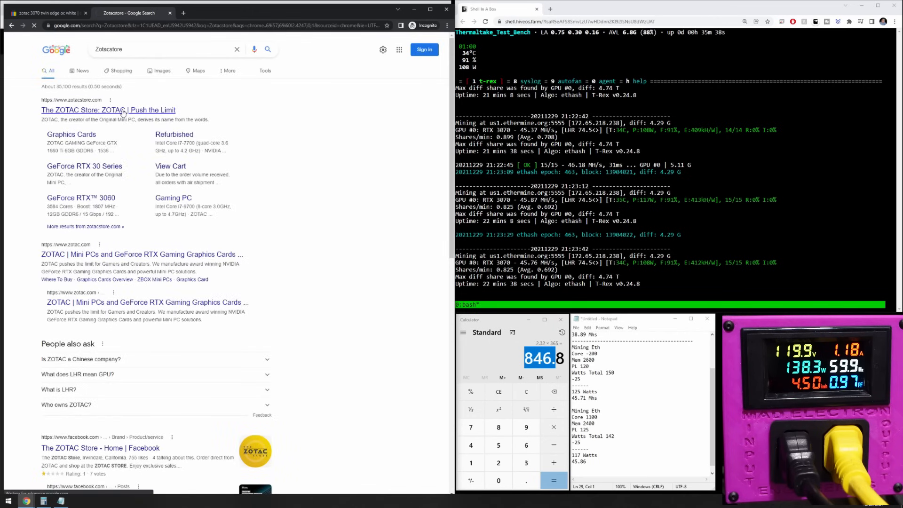
{"action": "left_click", "coordinate": [108, 110]}
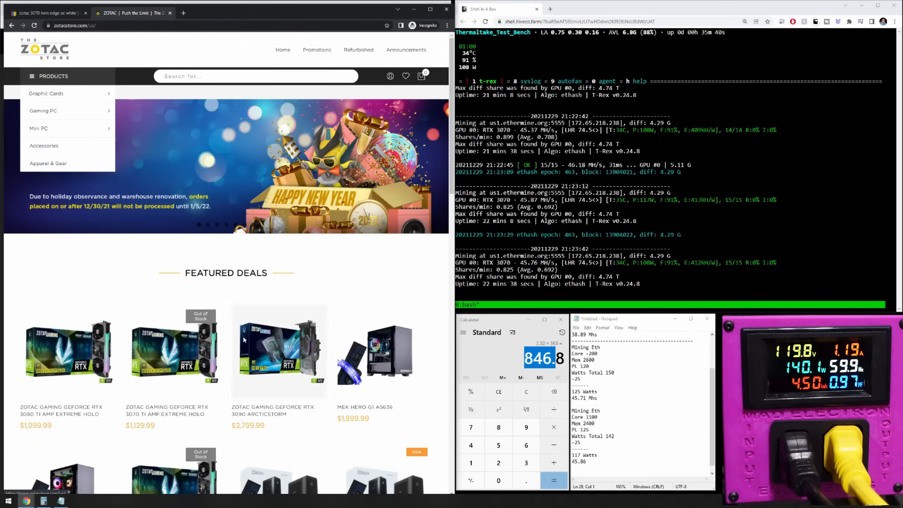
{"action": "scroll", "scroll_direction": "down", "scroll_amount": 3}
{"action": "type", "text": "3"}
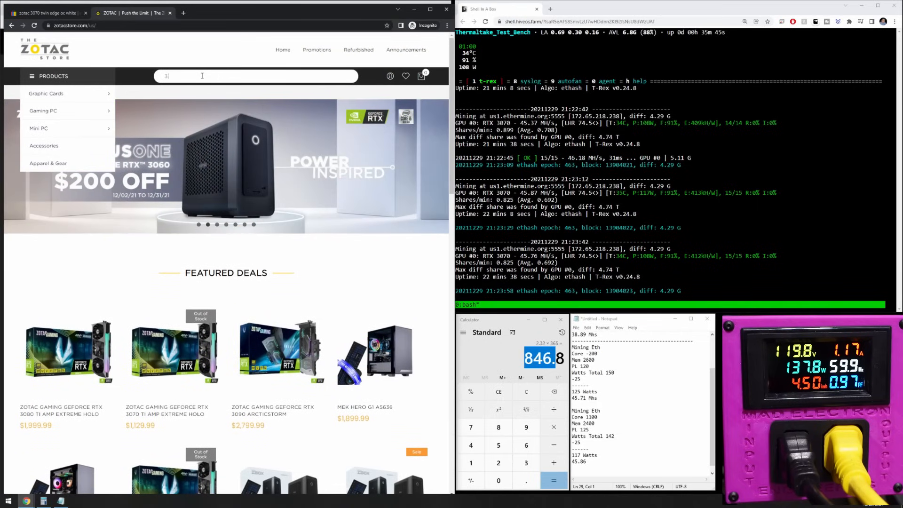
{"action": "type", "text": "070"}
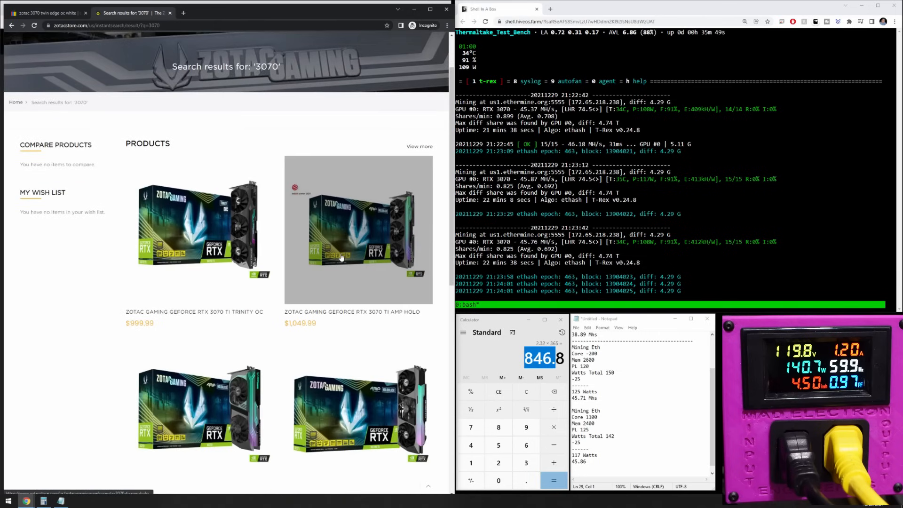
{"action": "scroll", "scroll_direction": "down", "scroll_amount": 3}
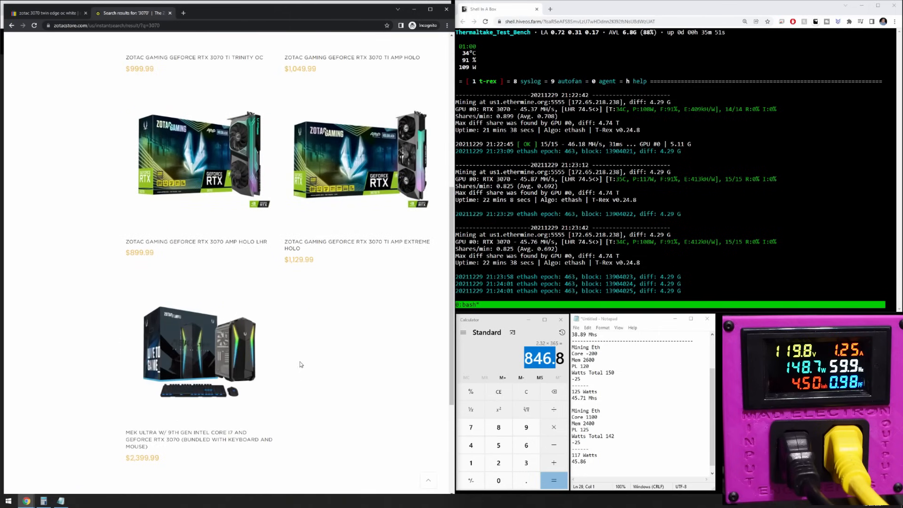
{"action": "scroll", "scroll_direction": "up", "scroll_amount": 3}
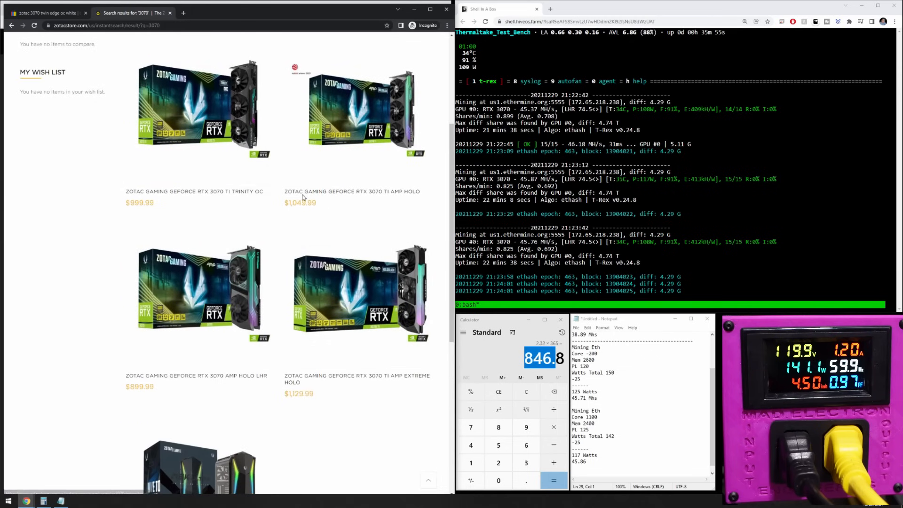
{"action": "scroll", "scroll_direction": "down", "scroll_amount": 3}
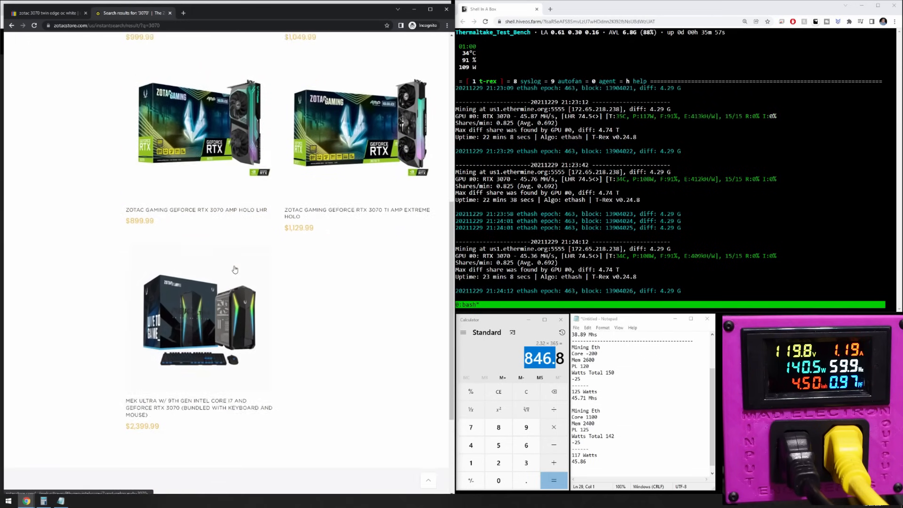
{"action": "scroll", "scroll_direction": "up", "scroll_amount": 3}
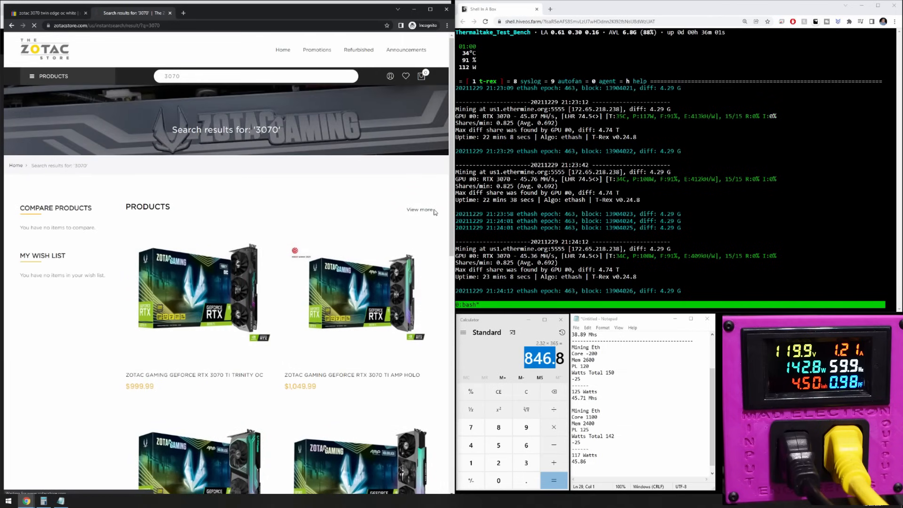
- View the full 3070 results, RTX 3070 and 3070 Ti models from $899.99 to $1,129.99, out of stock
{"action": "left_click", "coordinate": [419, 210]}
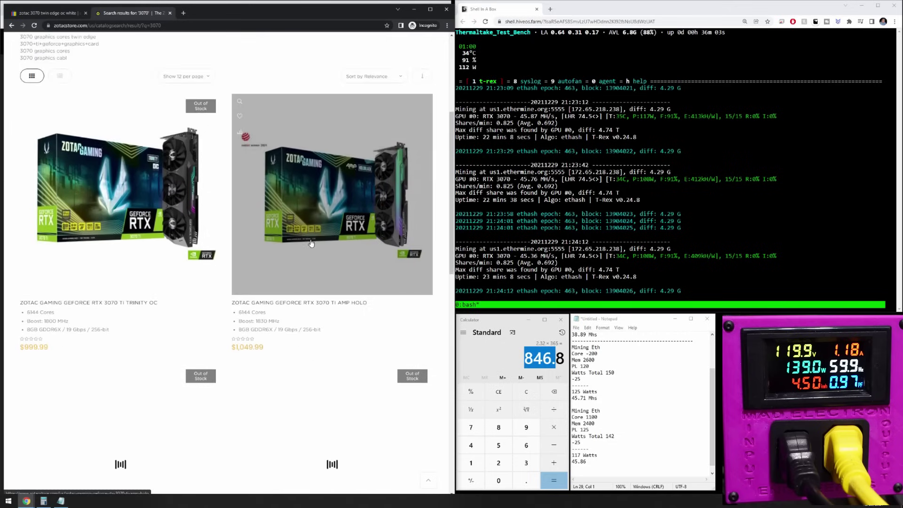
{"action": "scroll", "scroll_direction": "down", "scroll_amount": 3}
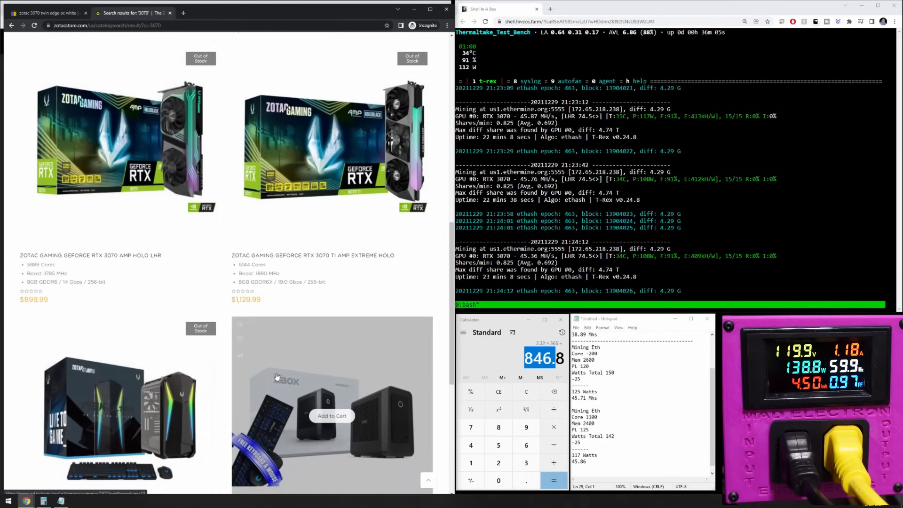
{"action": "scroll", "scroll_direction": "down", "scroll_amount": 3}
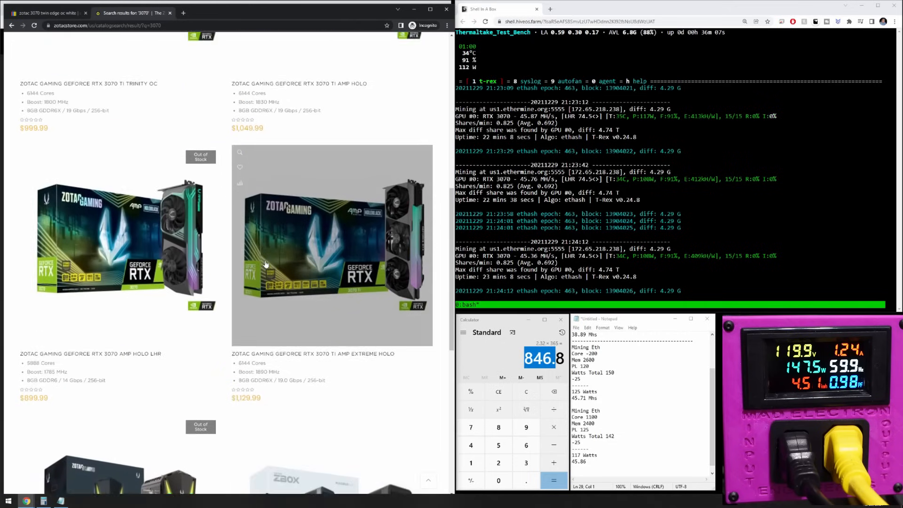
{"action": "scroll", "scroll_direction": "up", "scroll_amount": 3}
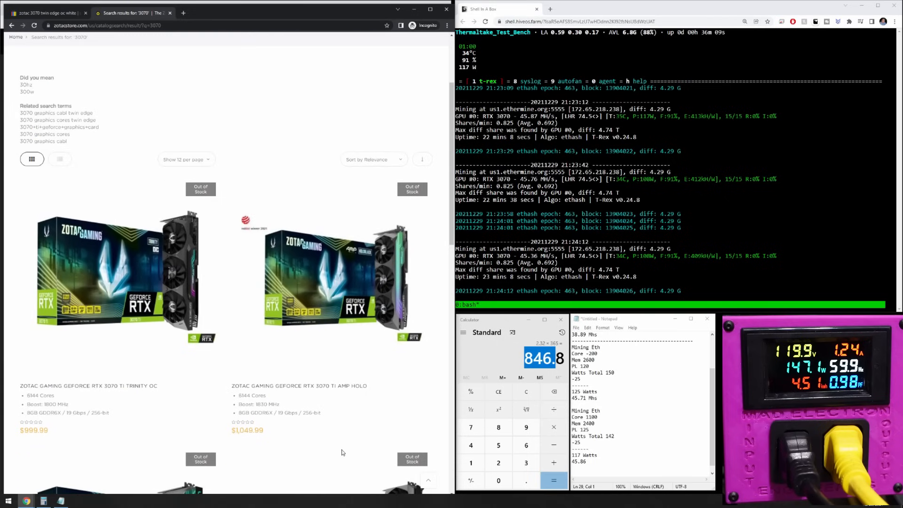
{"action": "scroll", "scroll_direction": "down", "scroll_amount": 3}
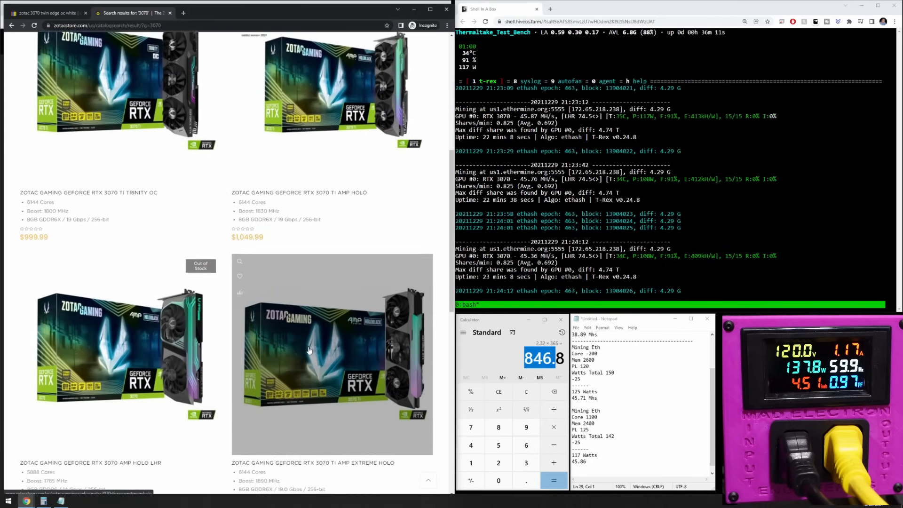
{"action": "scroll", "scroll_direction": "down", "scroll_amount": 3}
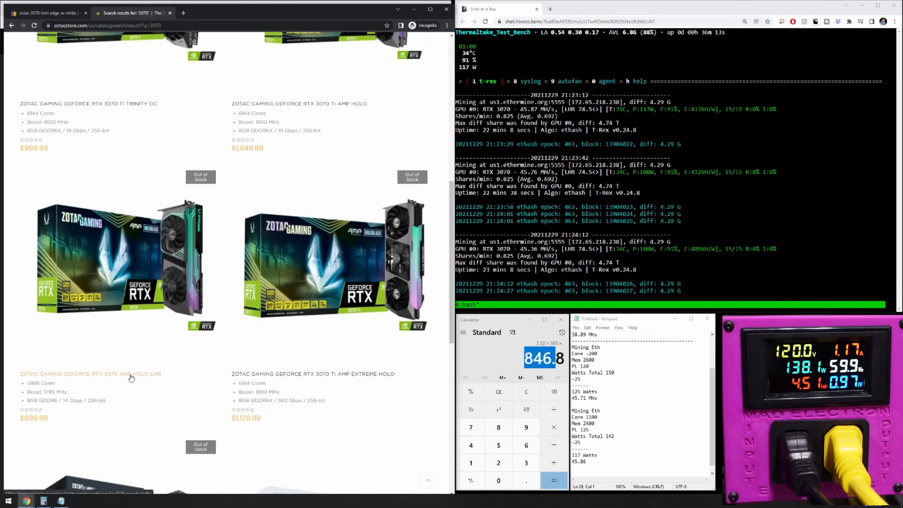
{"action": "mouse_move", "coordinate": [27, 425]}
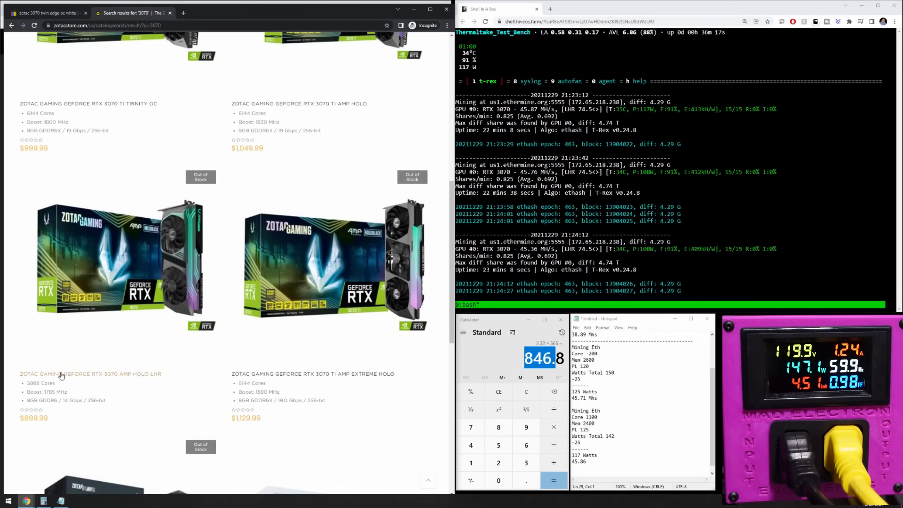
{"action": "scroll", "scroll_direction": "down", "scroll_amount": 3}
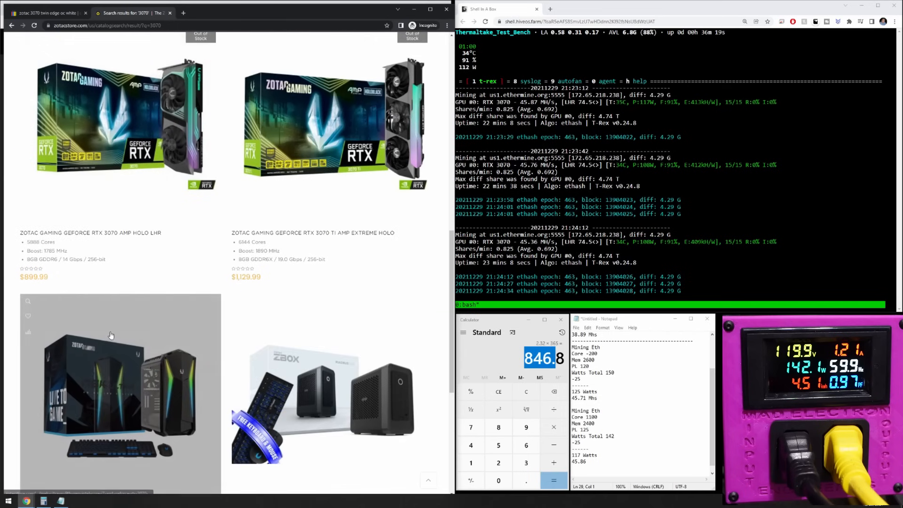
{"action": "scroll", "scroll_direction": "up", "scroll_amount": 3}
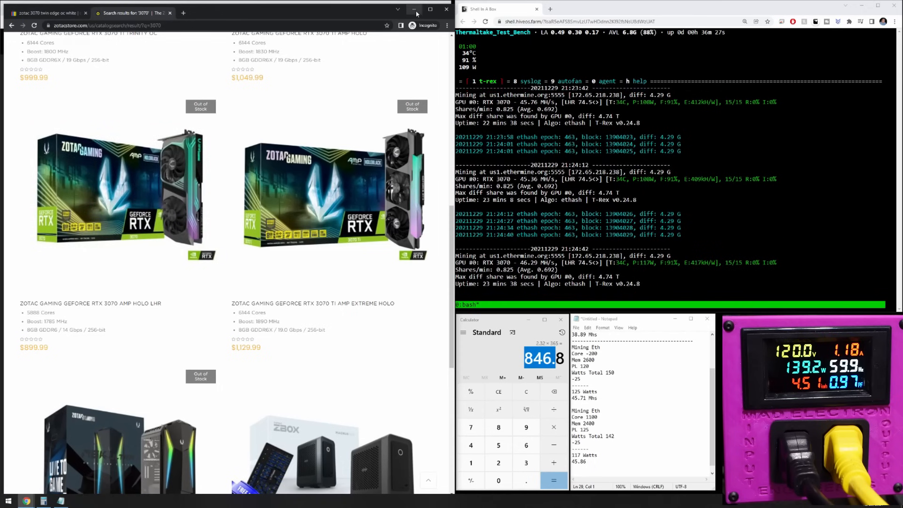
- Recalculate Ethereum profit with an $899 hardware cost, bringing break-even to about 386 days
{"action": "left_click", "coordinate": [124, 13]}
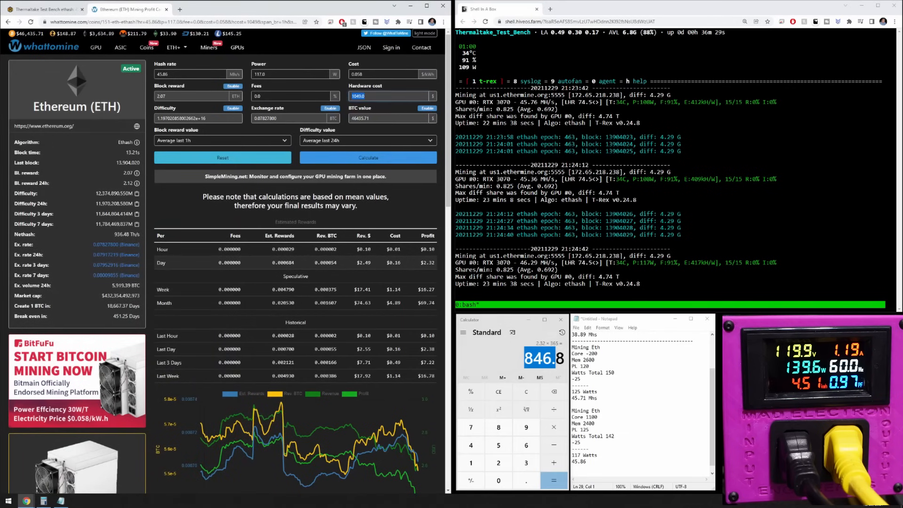
{"action": "left_click", "coordinate": [368, 158]}
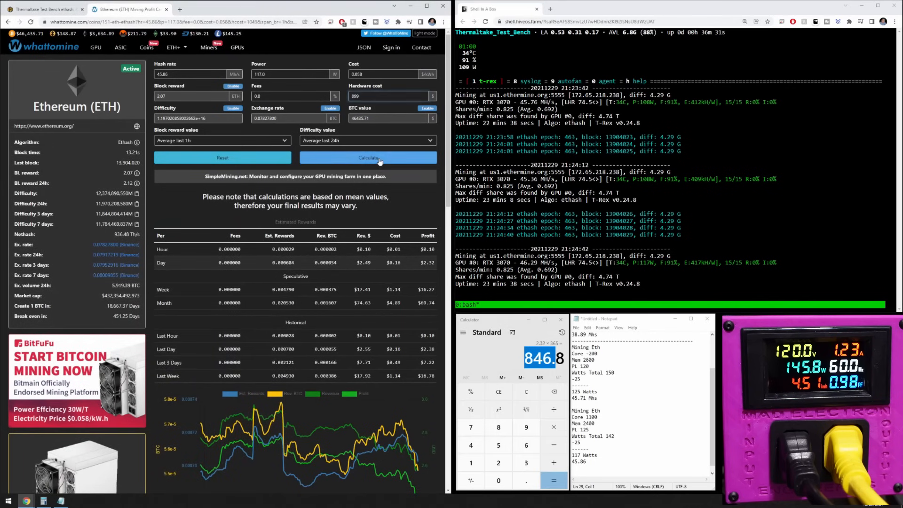
{"action": "left_click", "coordinate": [368, 157]}
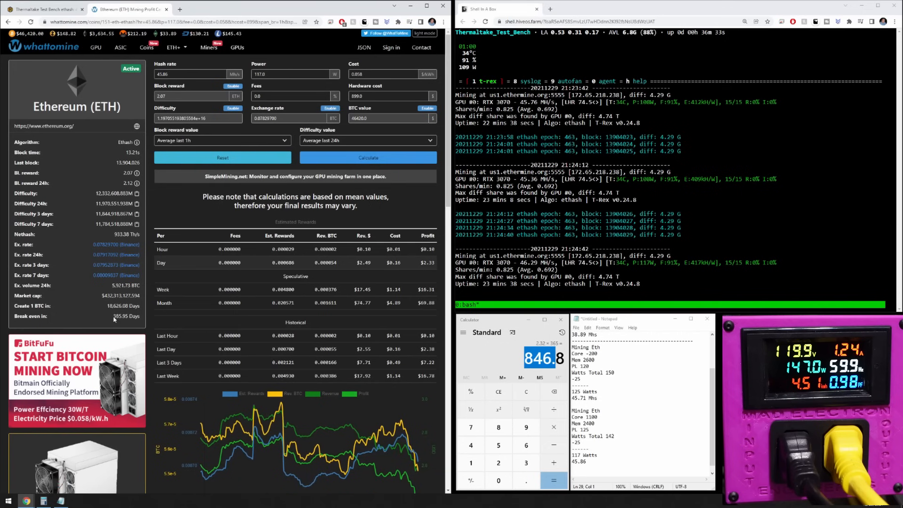
{"action": "double_click", "coordinate": [127, 316]}
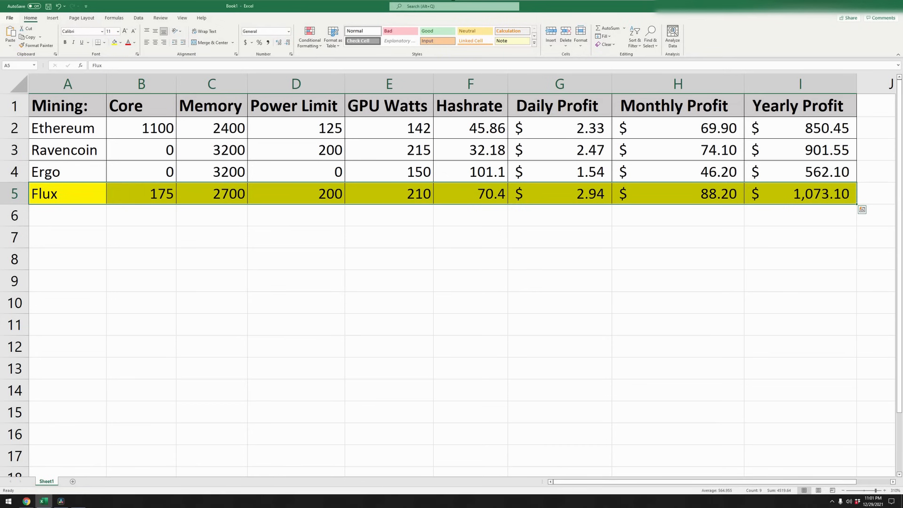
- Deselect the cells to show Ethereum, Ravencoin and Flux rows green and Ergo's row red
{"action": "left_click", "coordinate": [211, 280]}
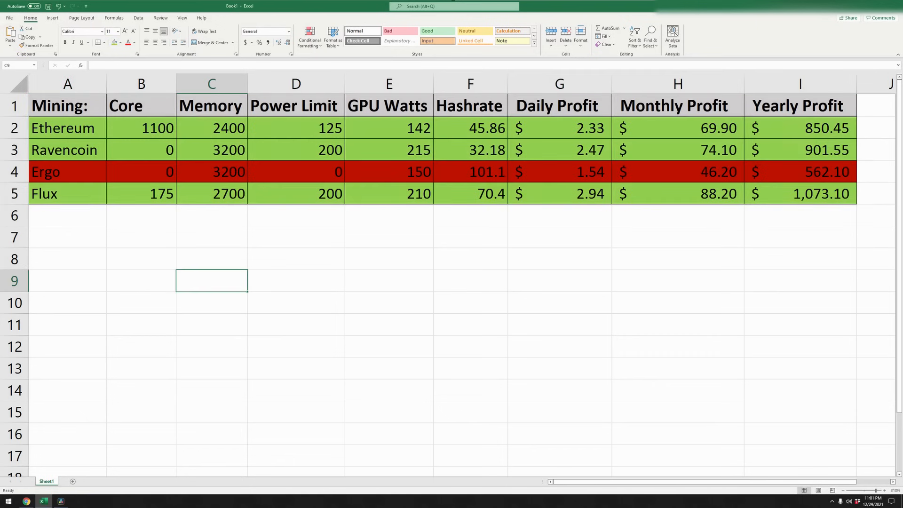